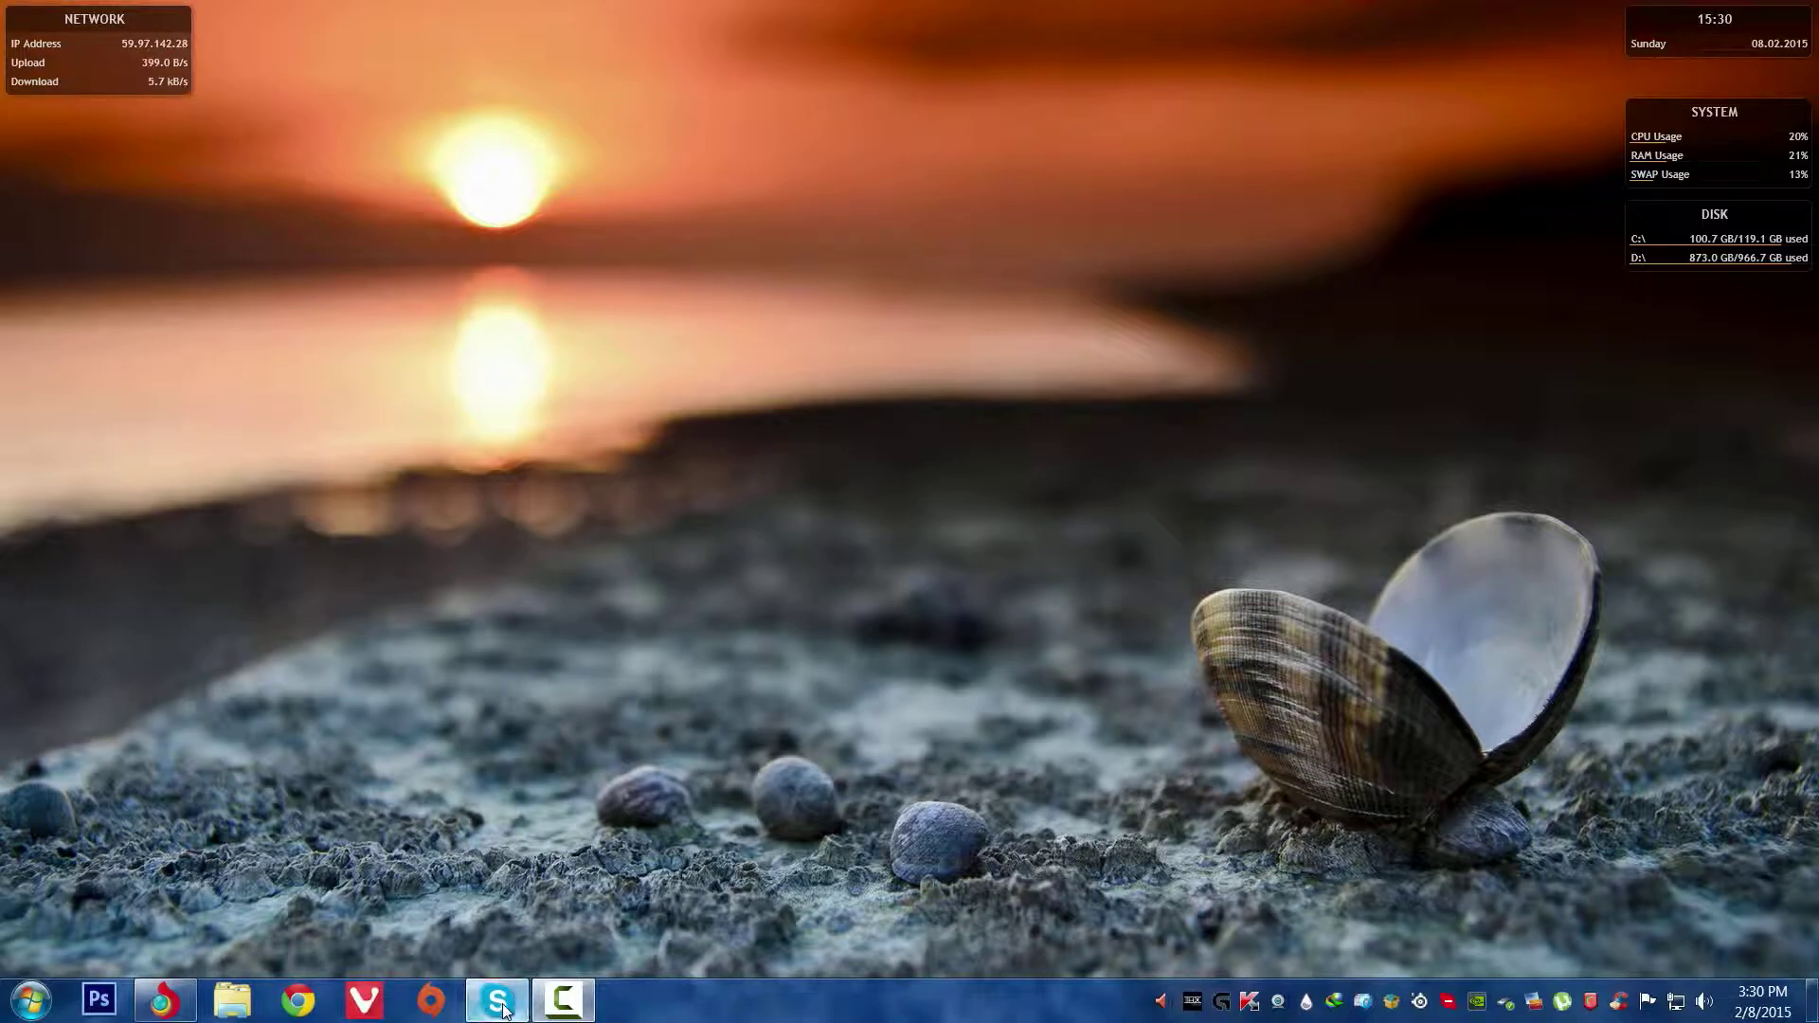
- View the Skype contact window with its rotating banner ad above the contact list, then close it
click(497, 999)
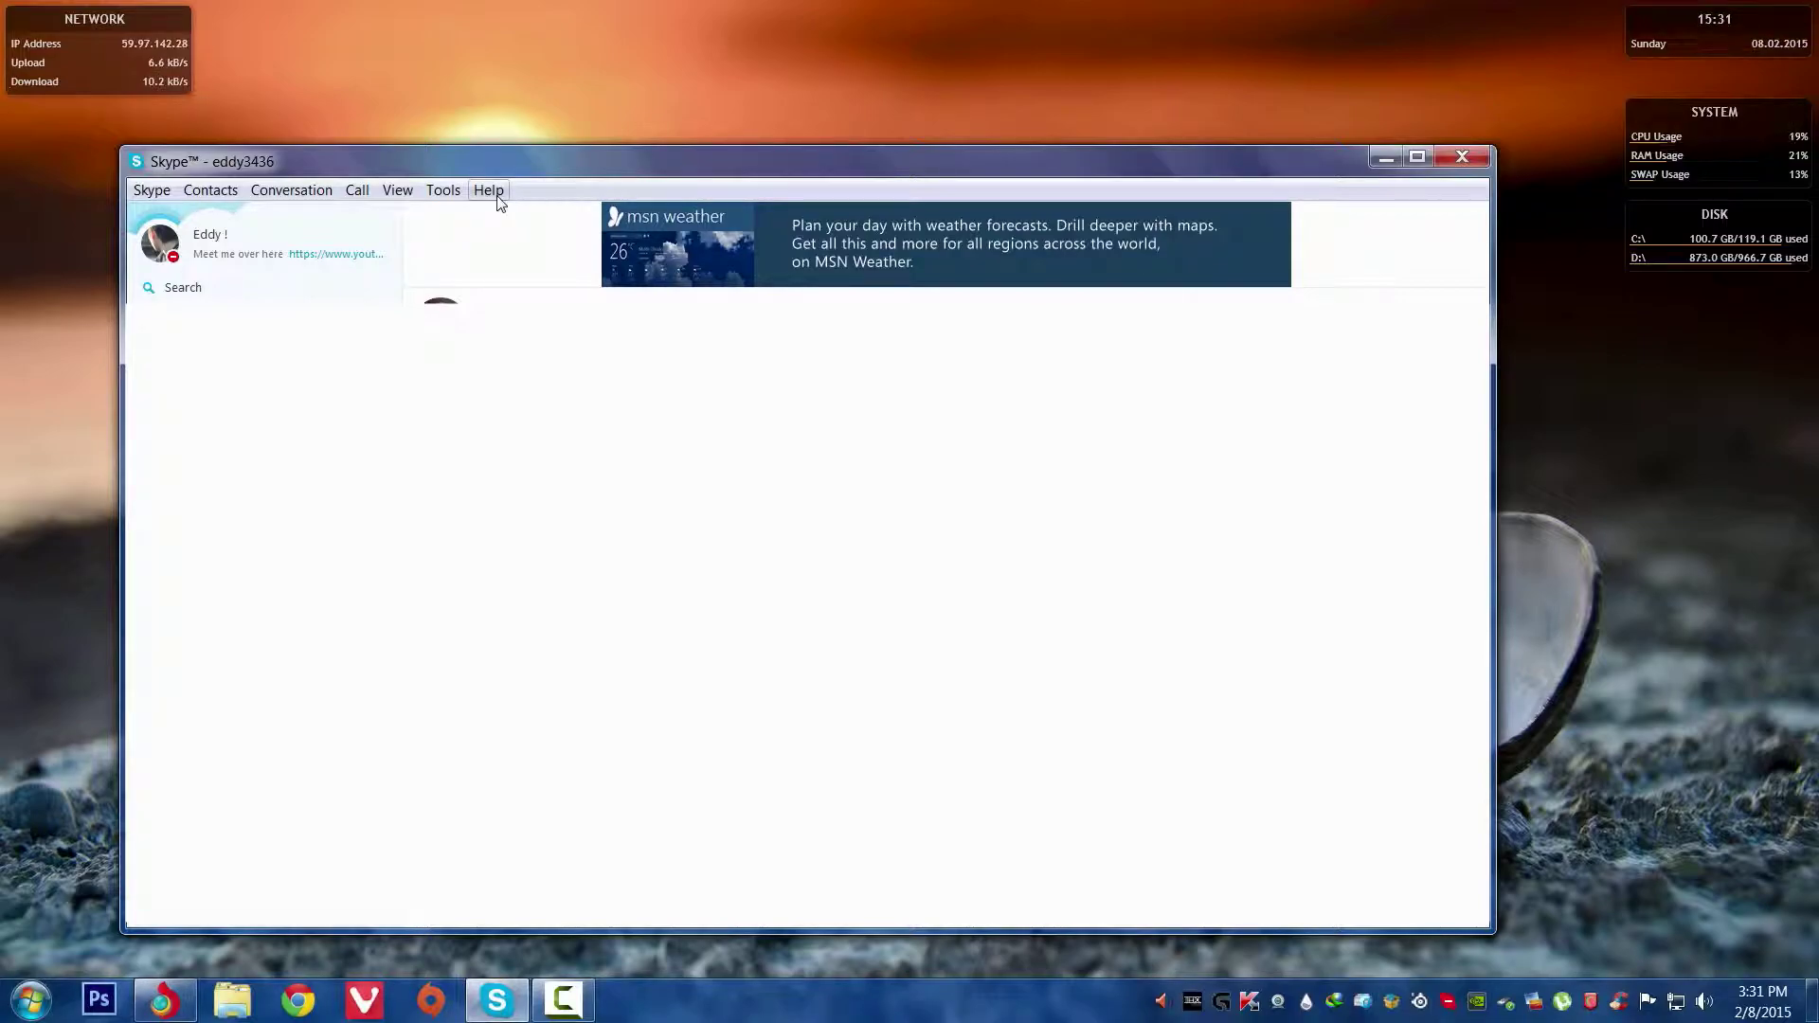
click(487, 189)
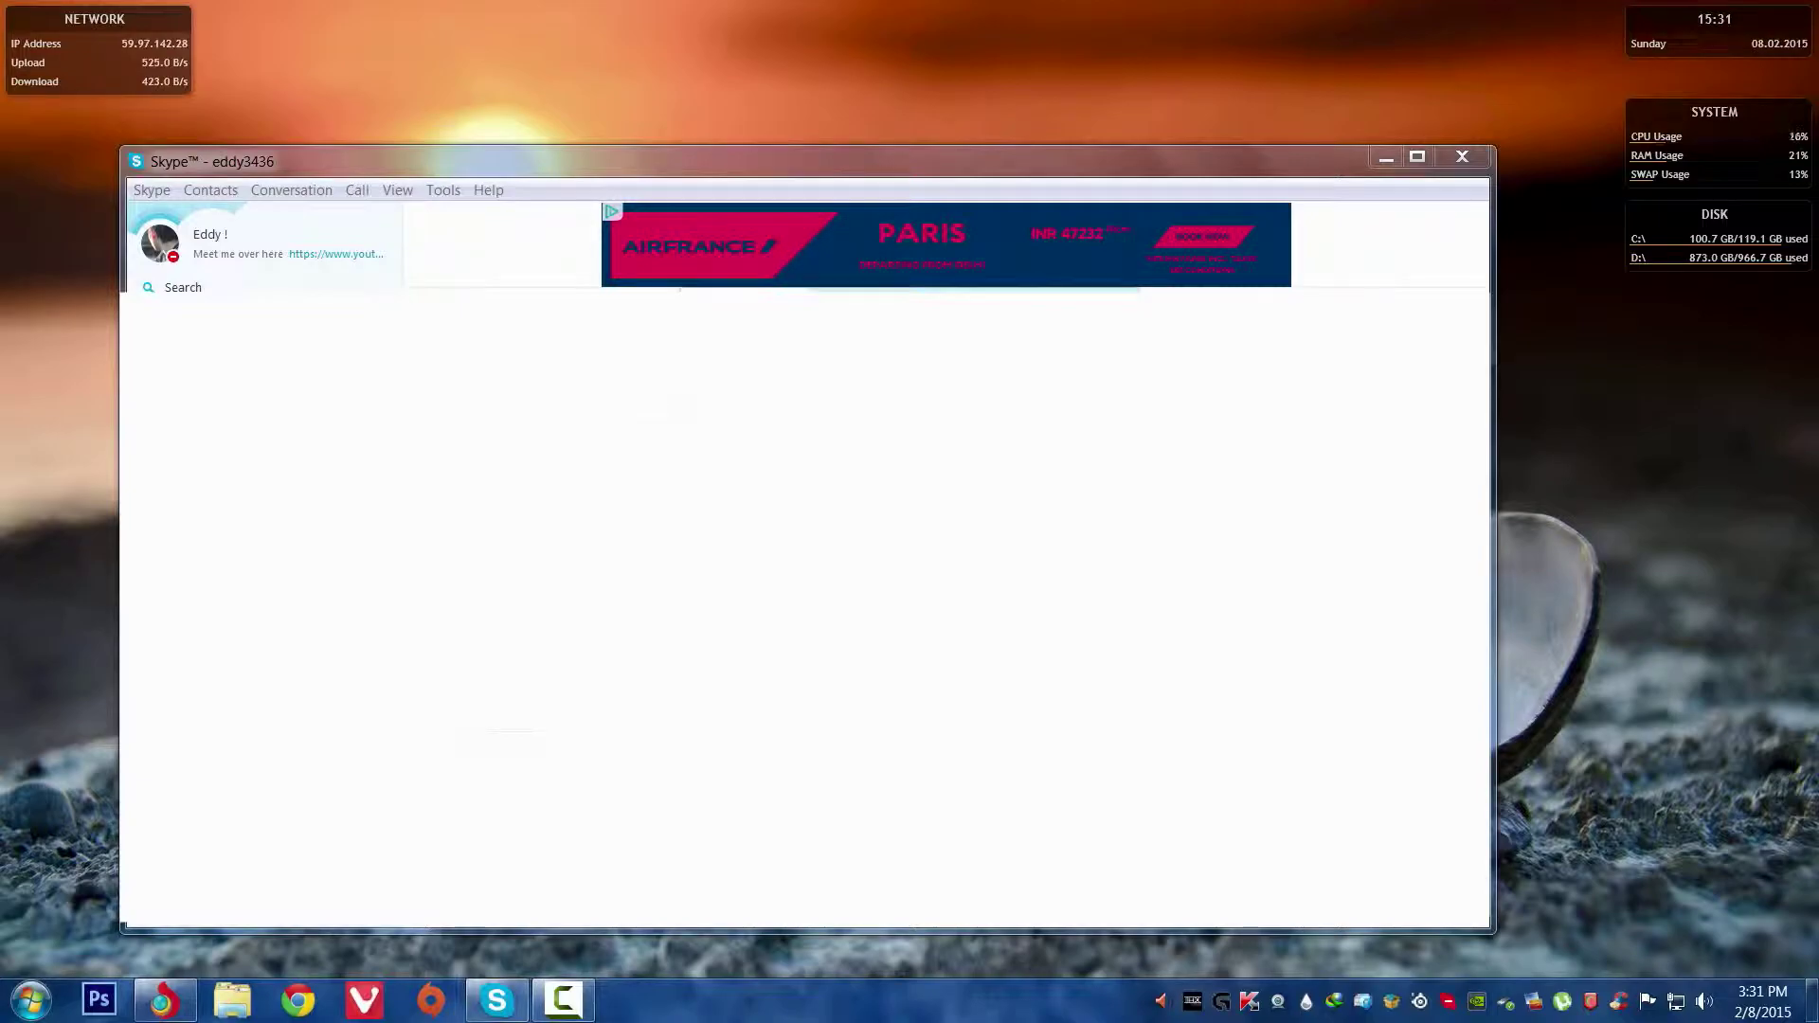
click(487, 189)
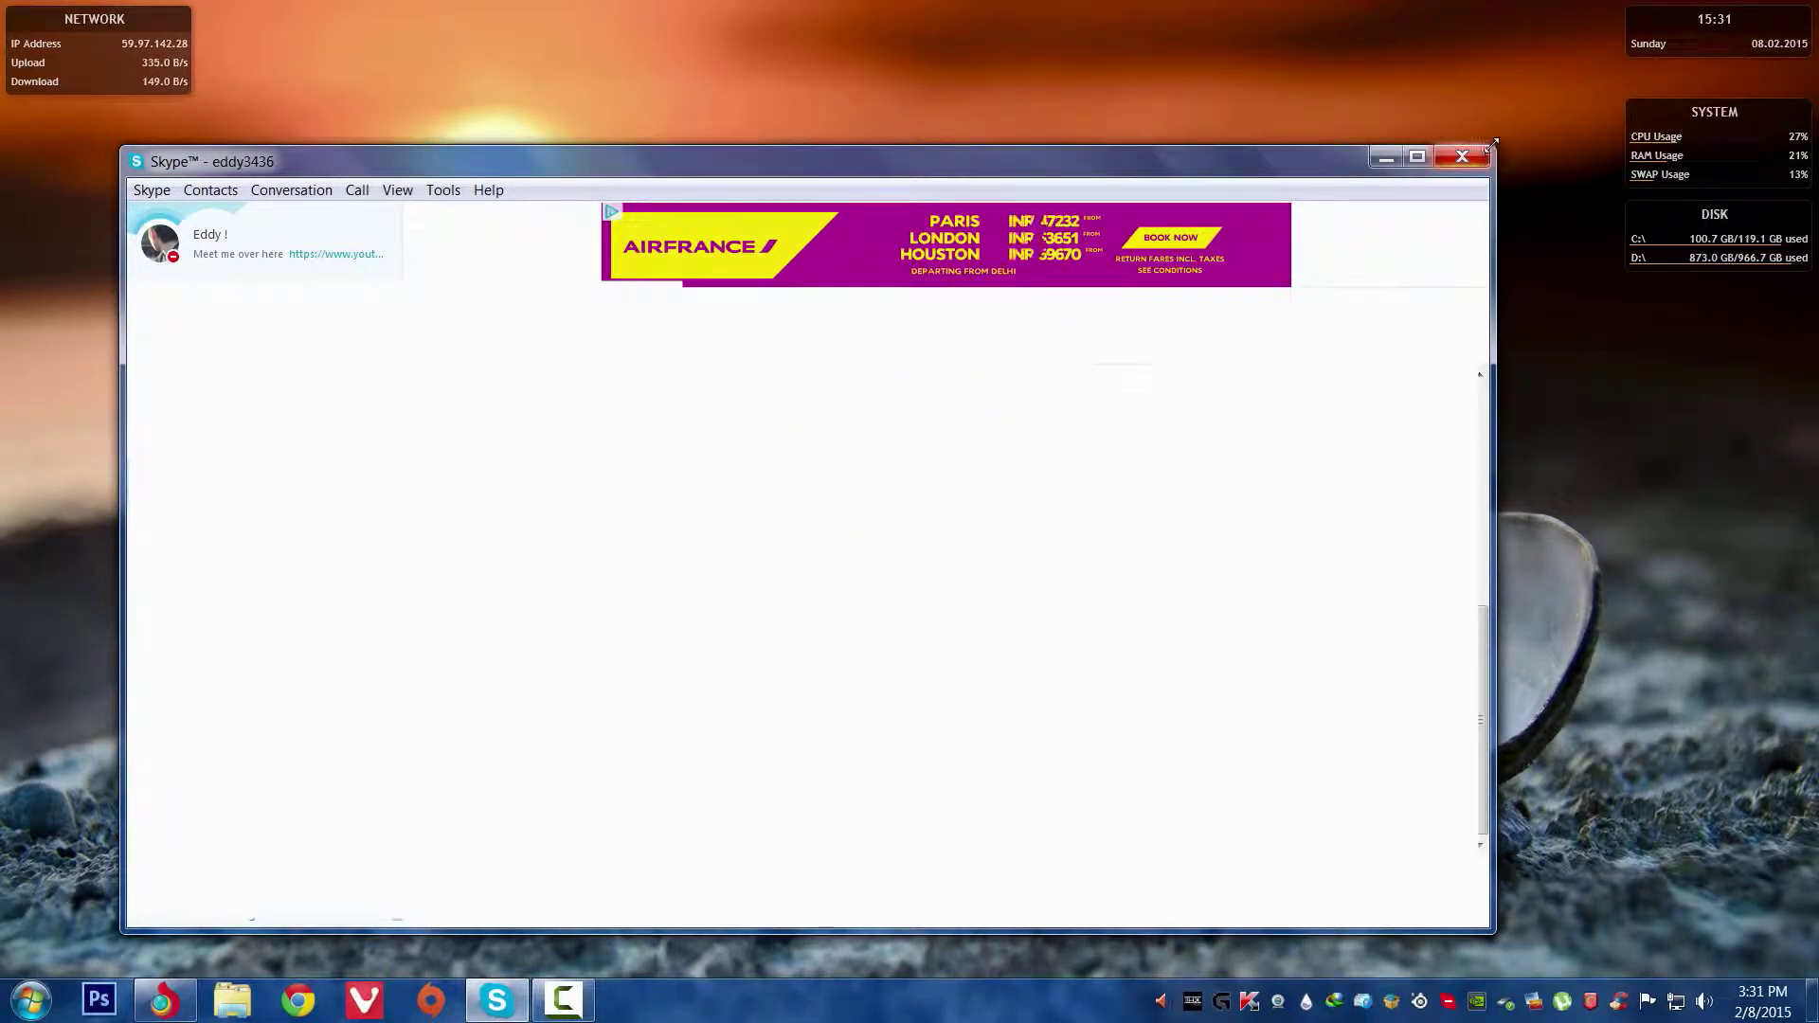
right_click(495, 998)
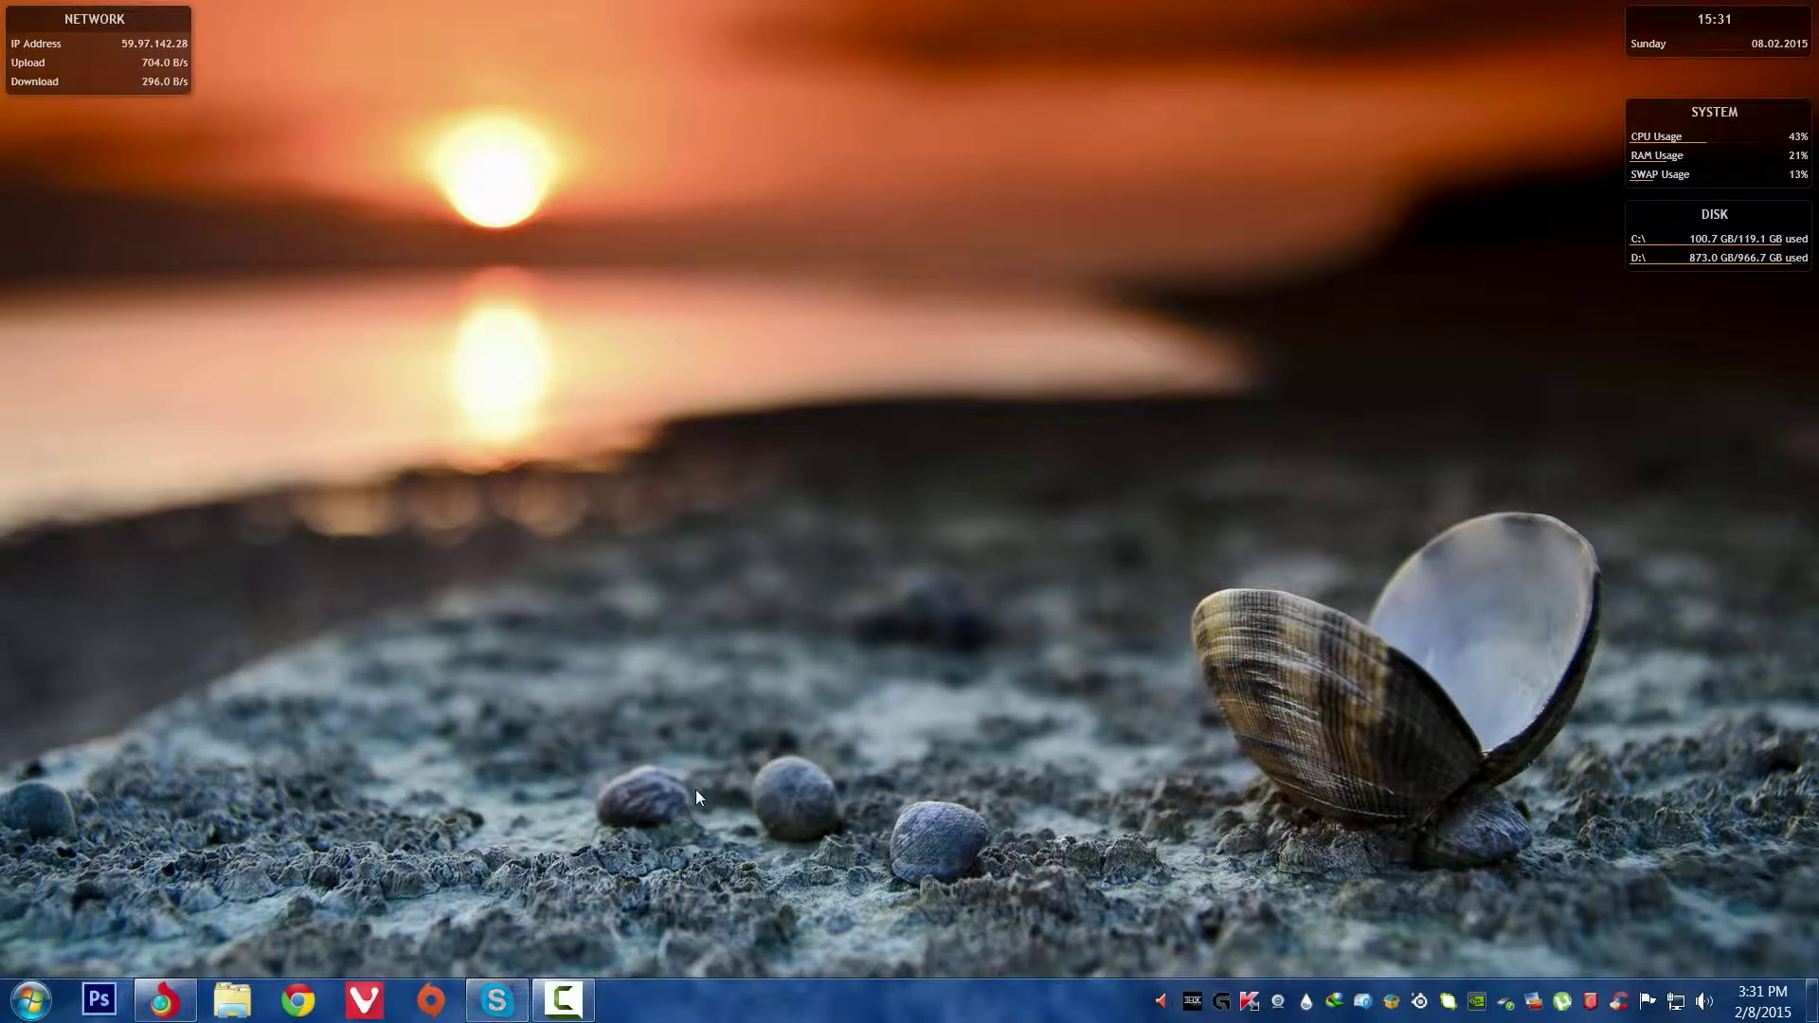
- Reach the Internet Properties Security zone settings via Control Panel's Network and Internet
click(28, 998)
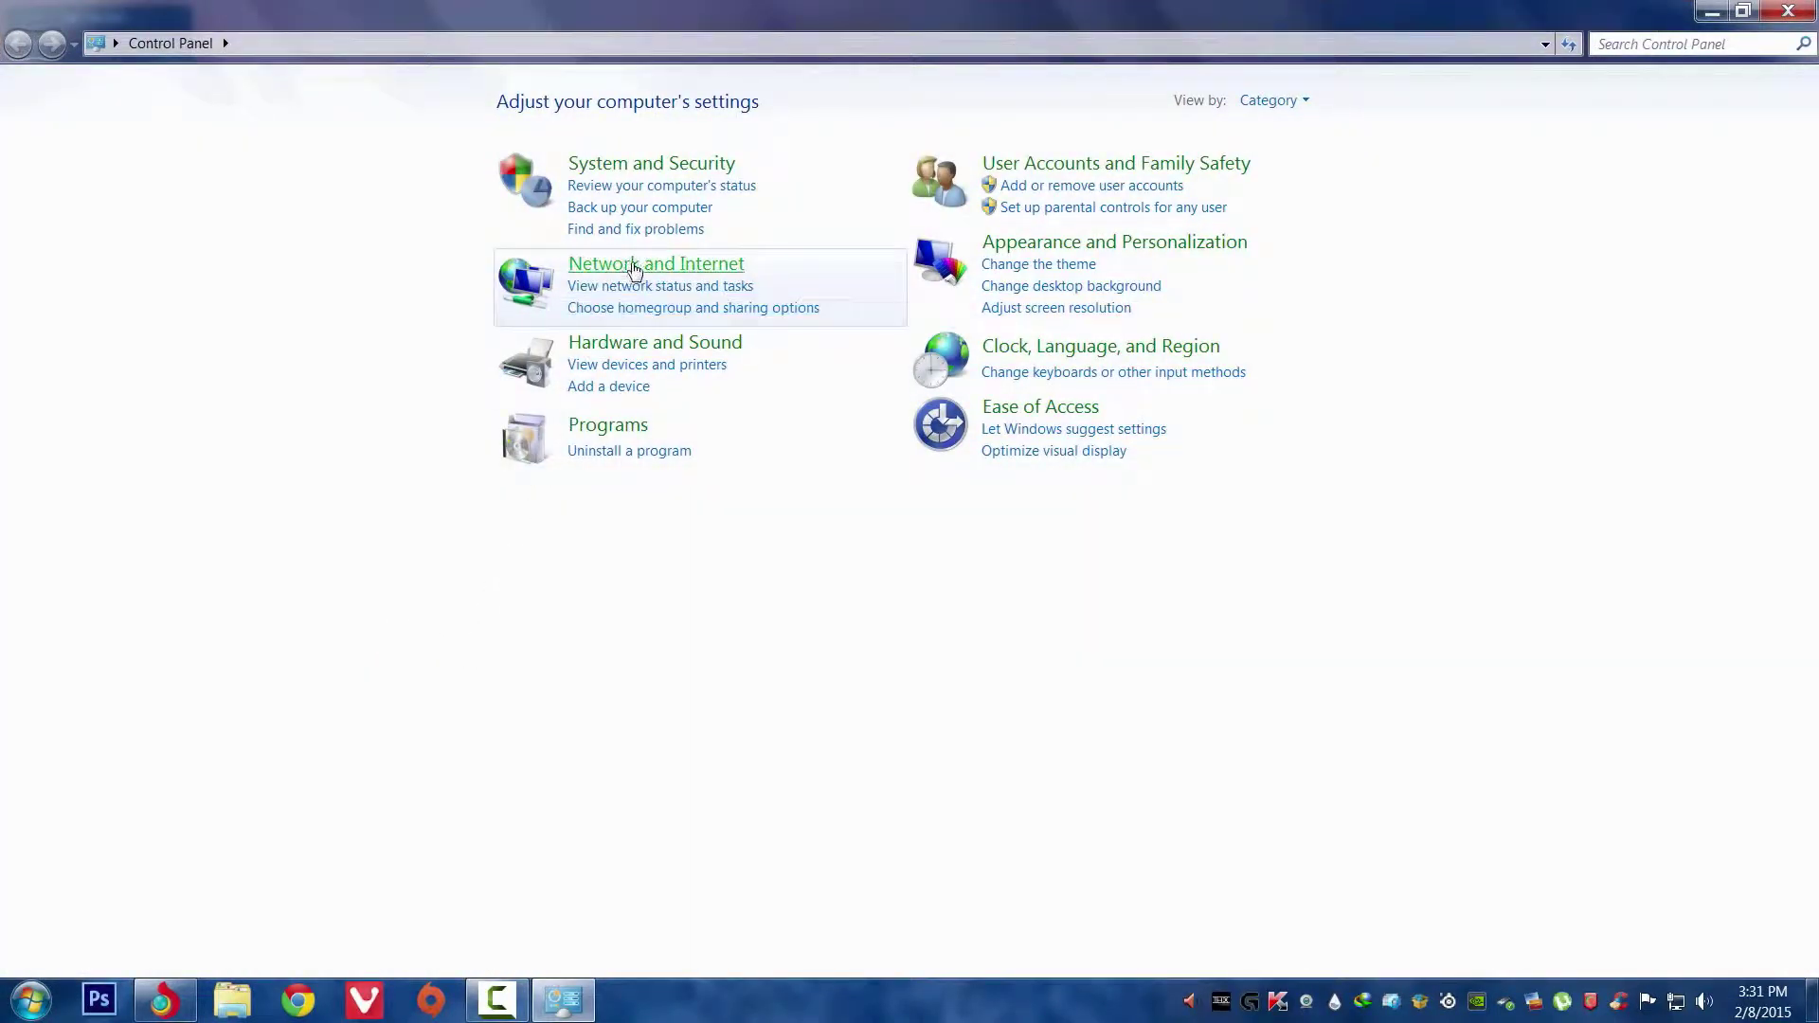
mouse_move(780, 278)
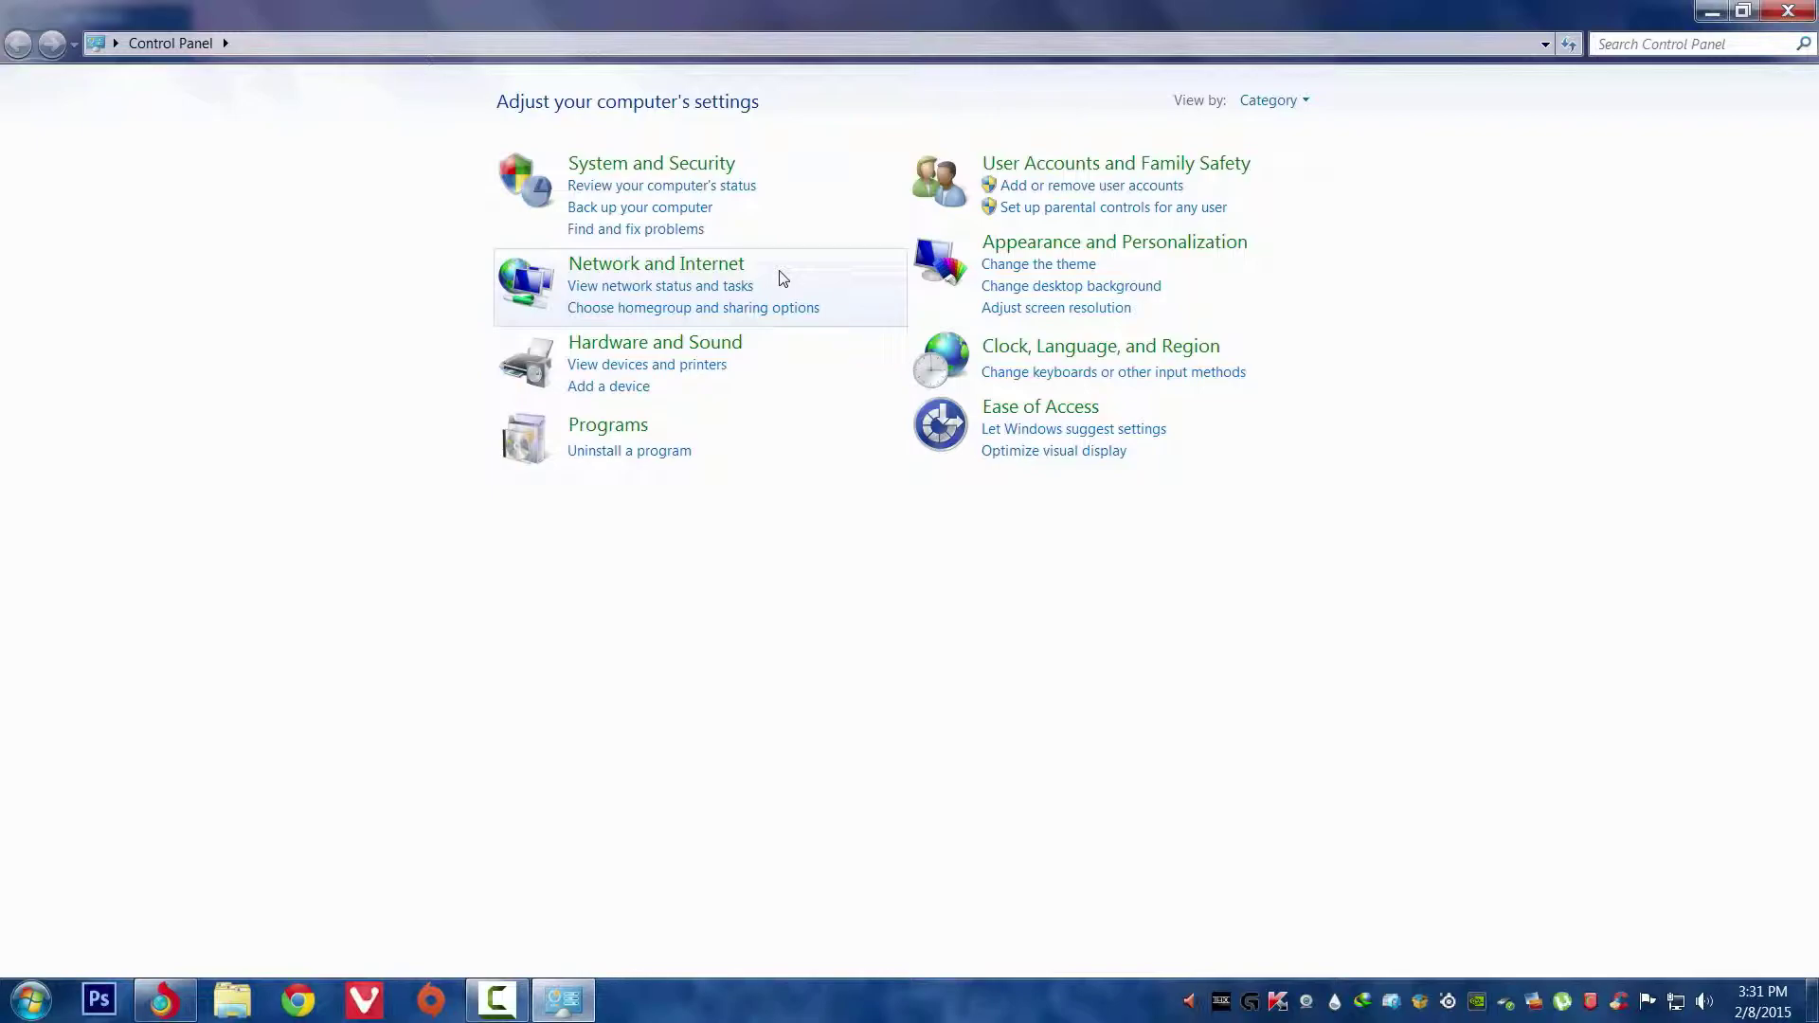
mouse_move(608, 278)
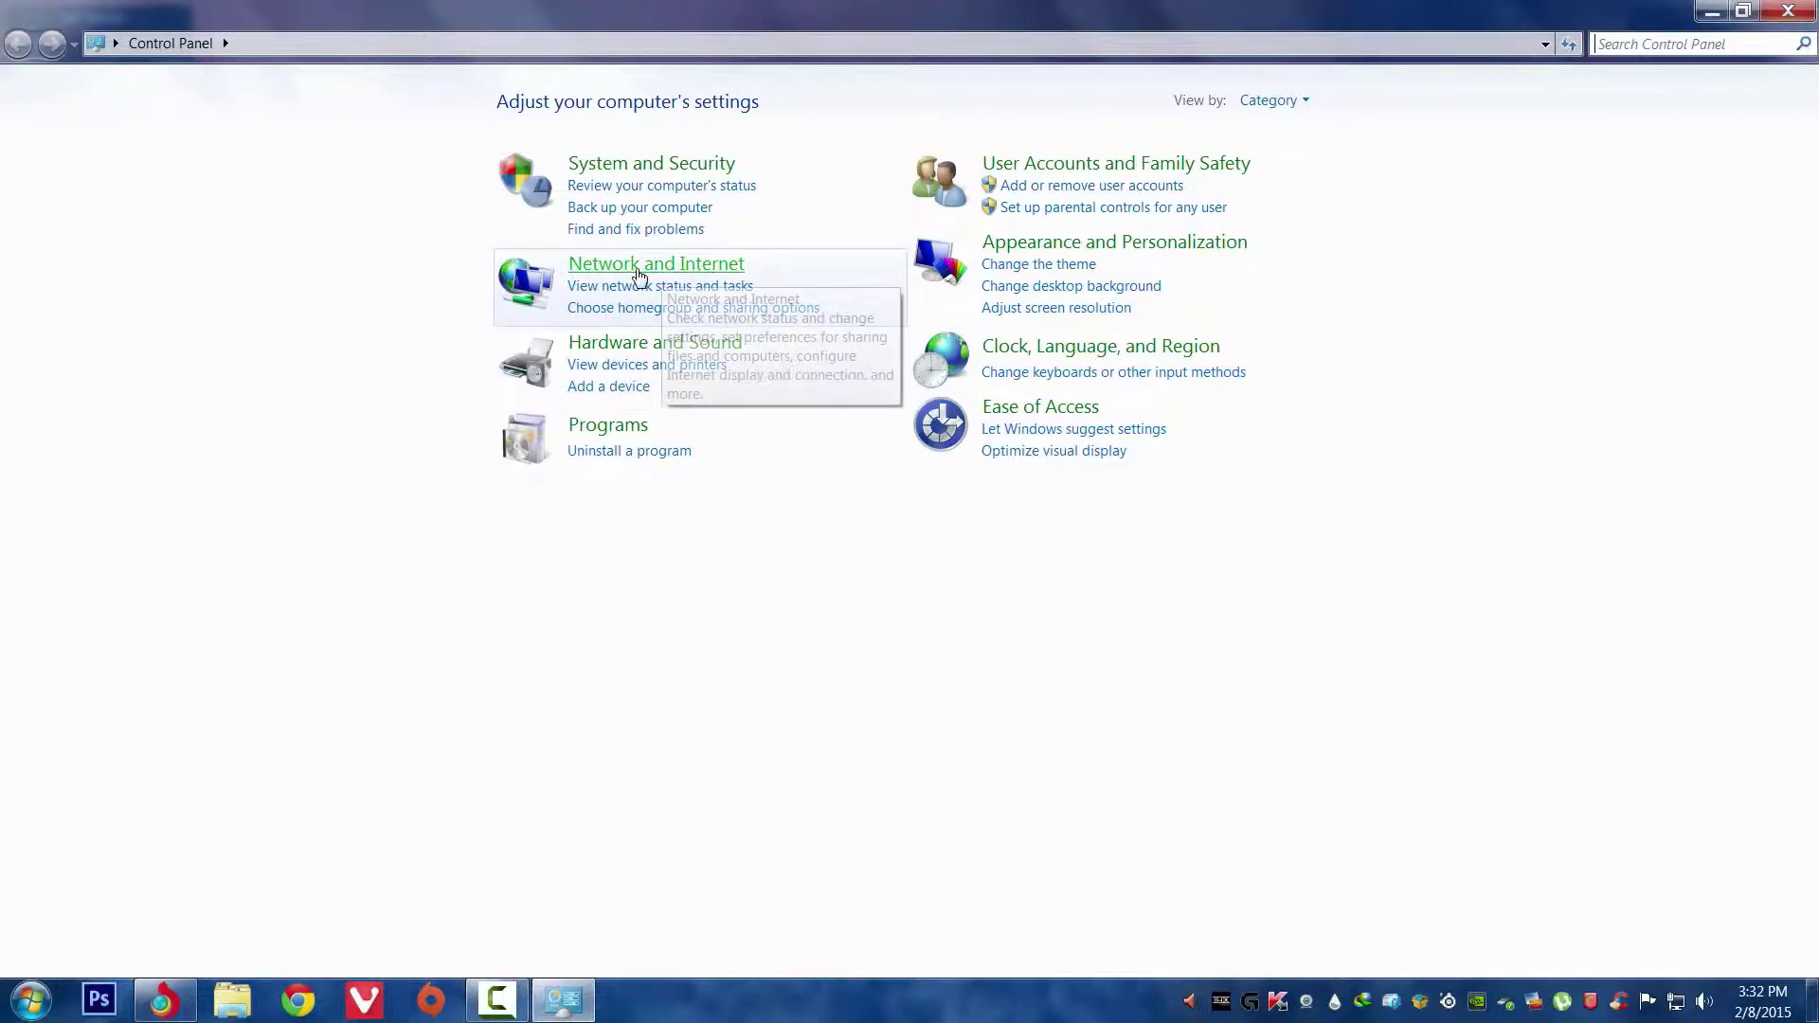
click(656, 263)
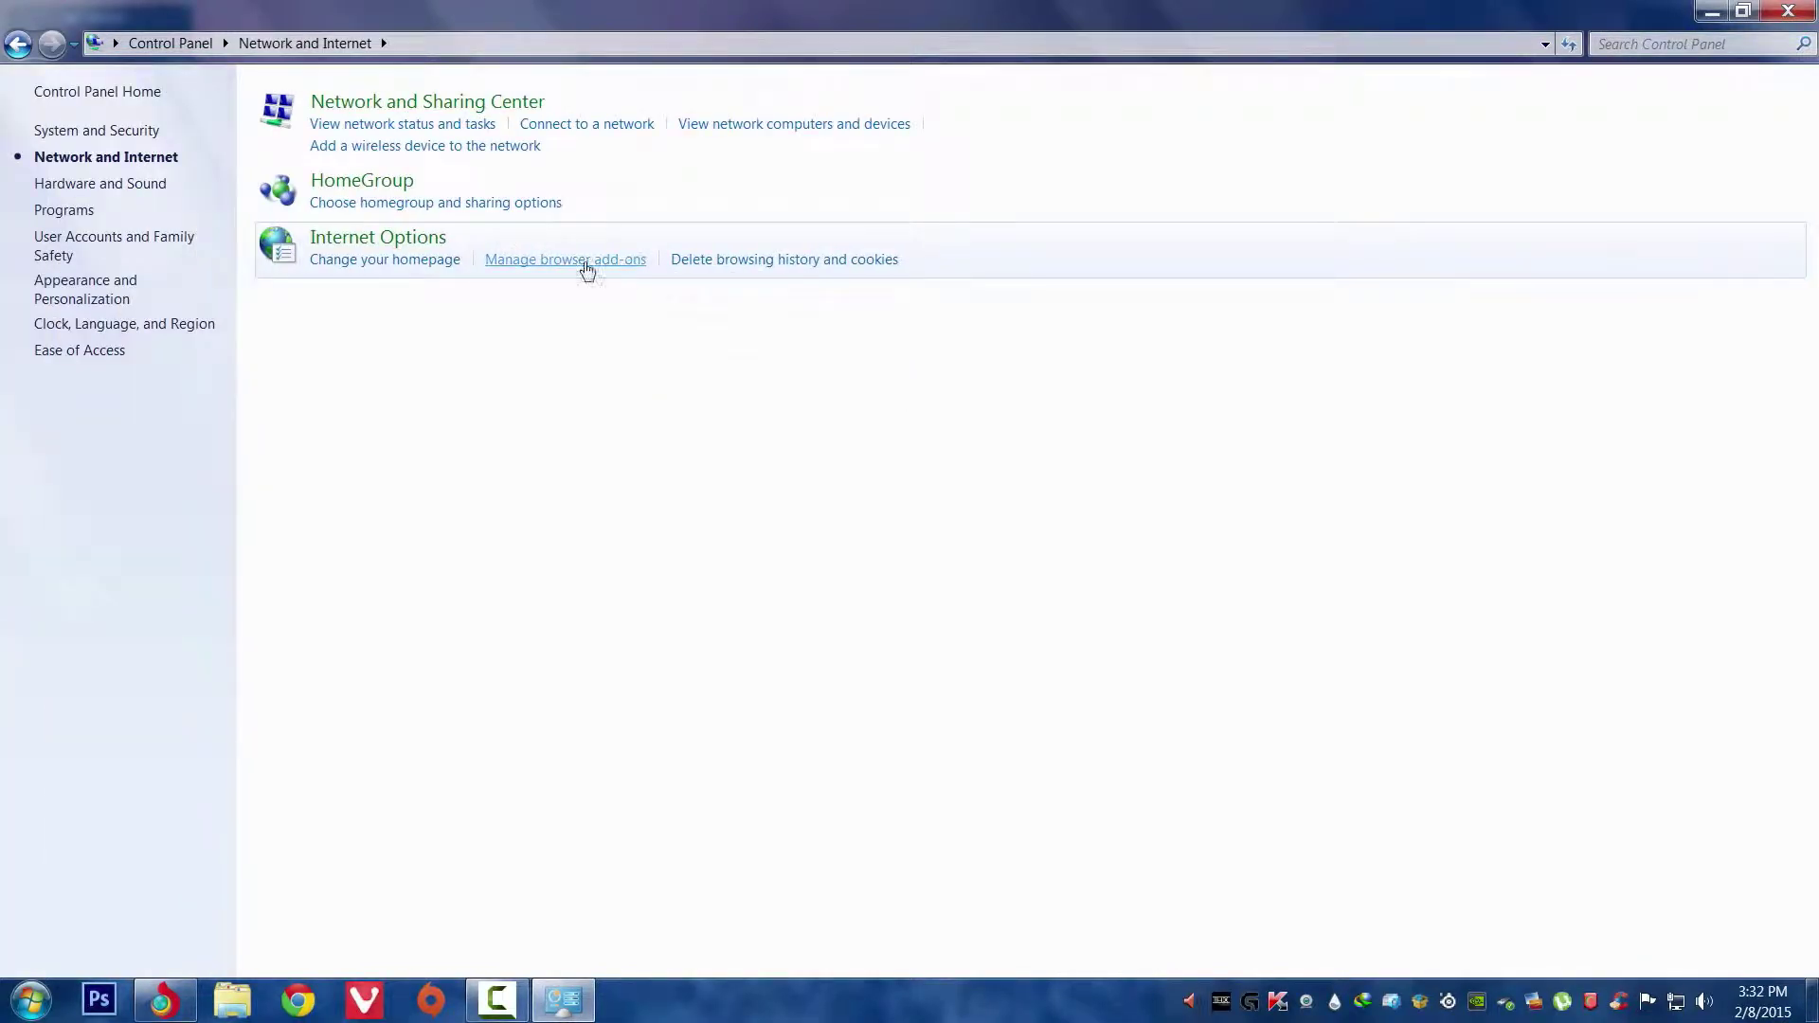
click(384, 259)
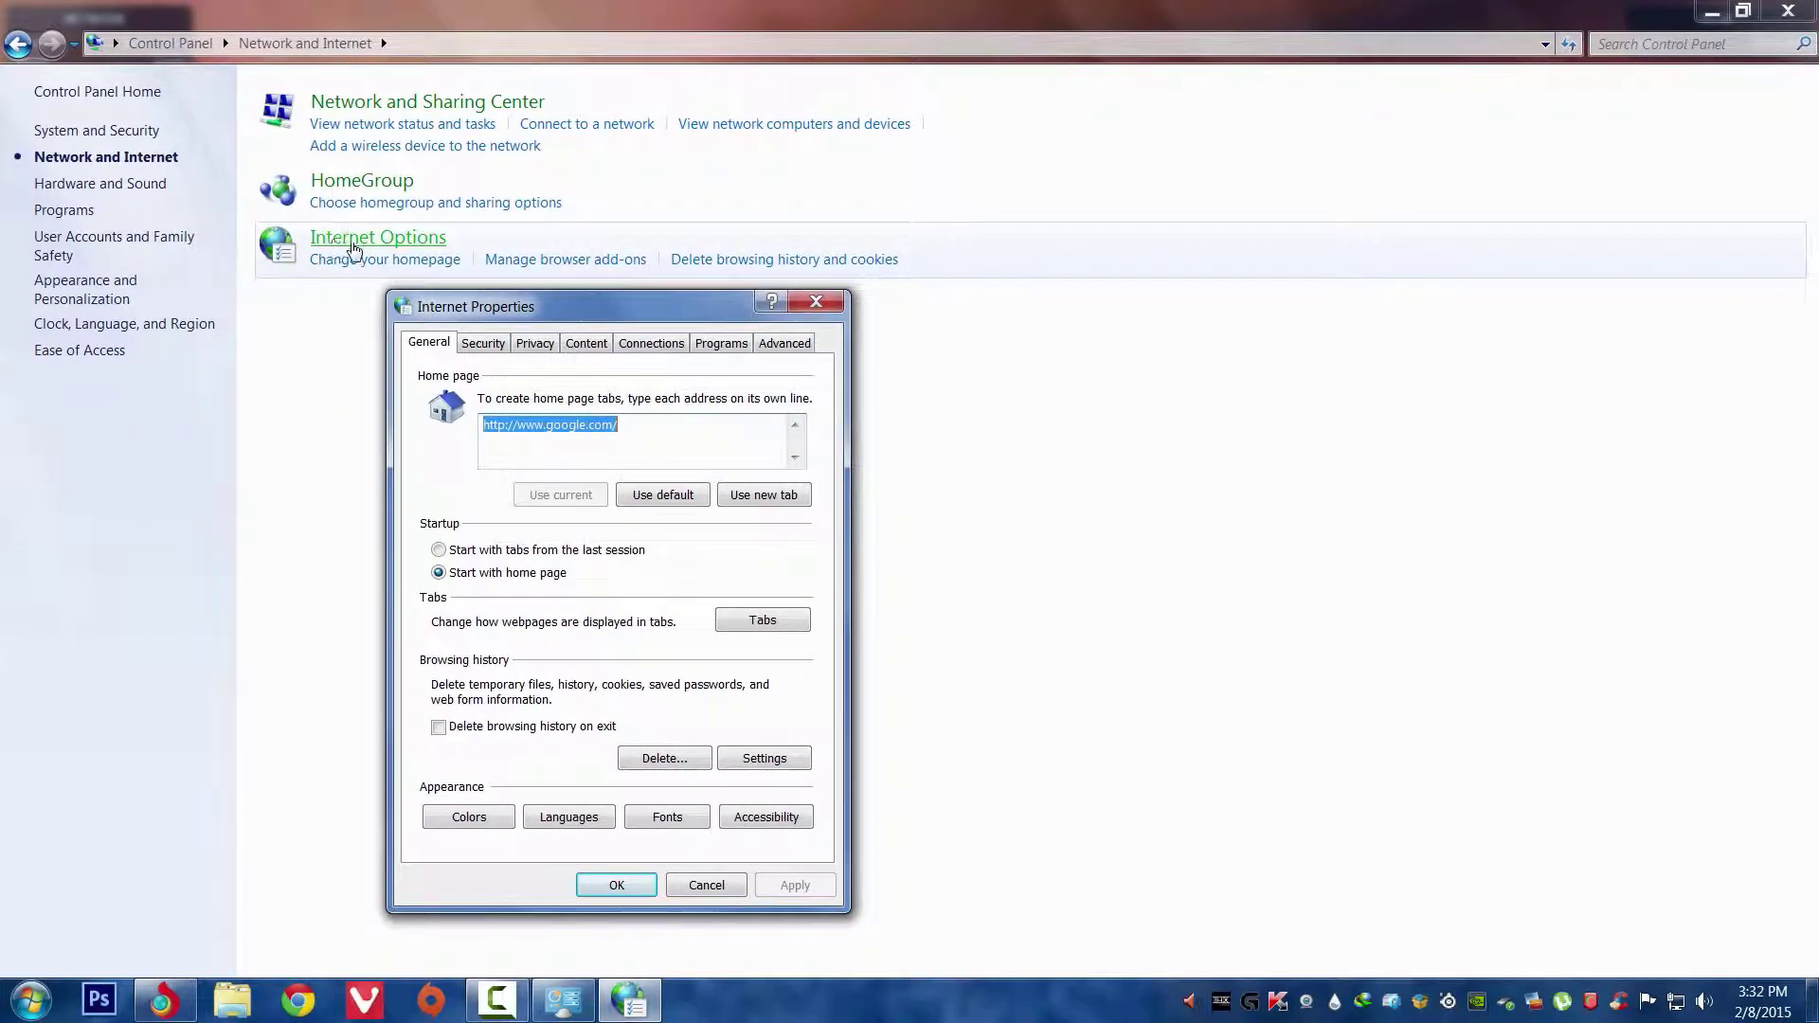
click(483, 343)
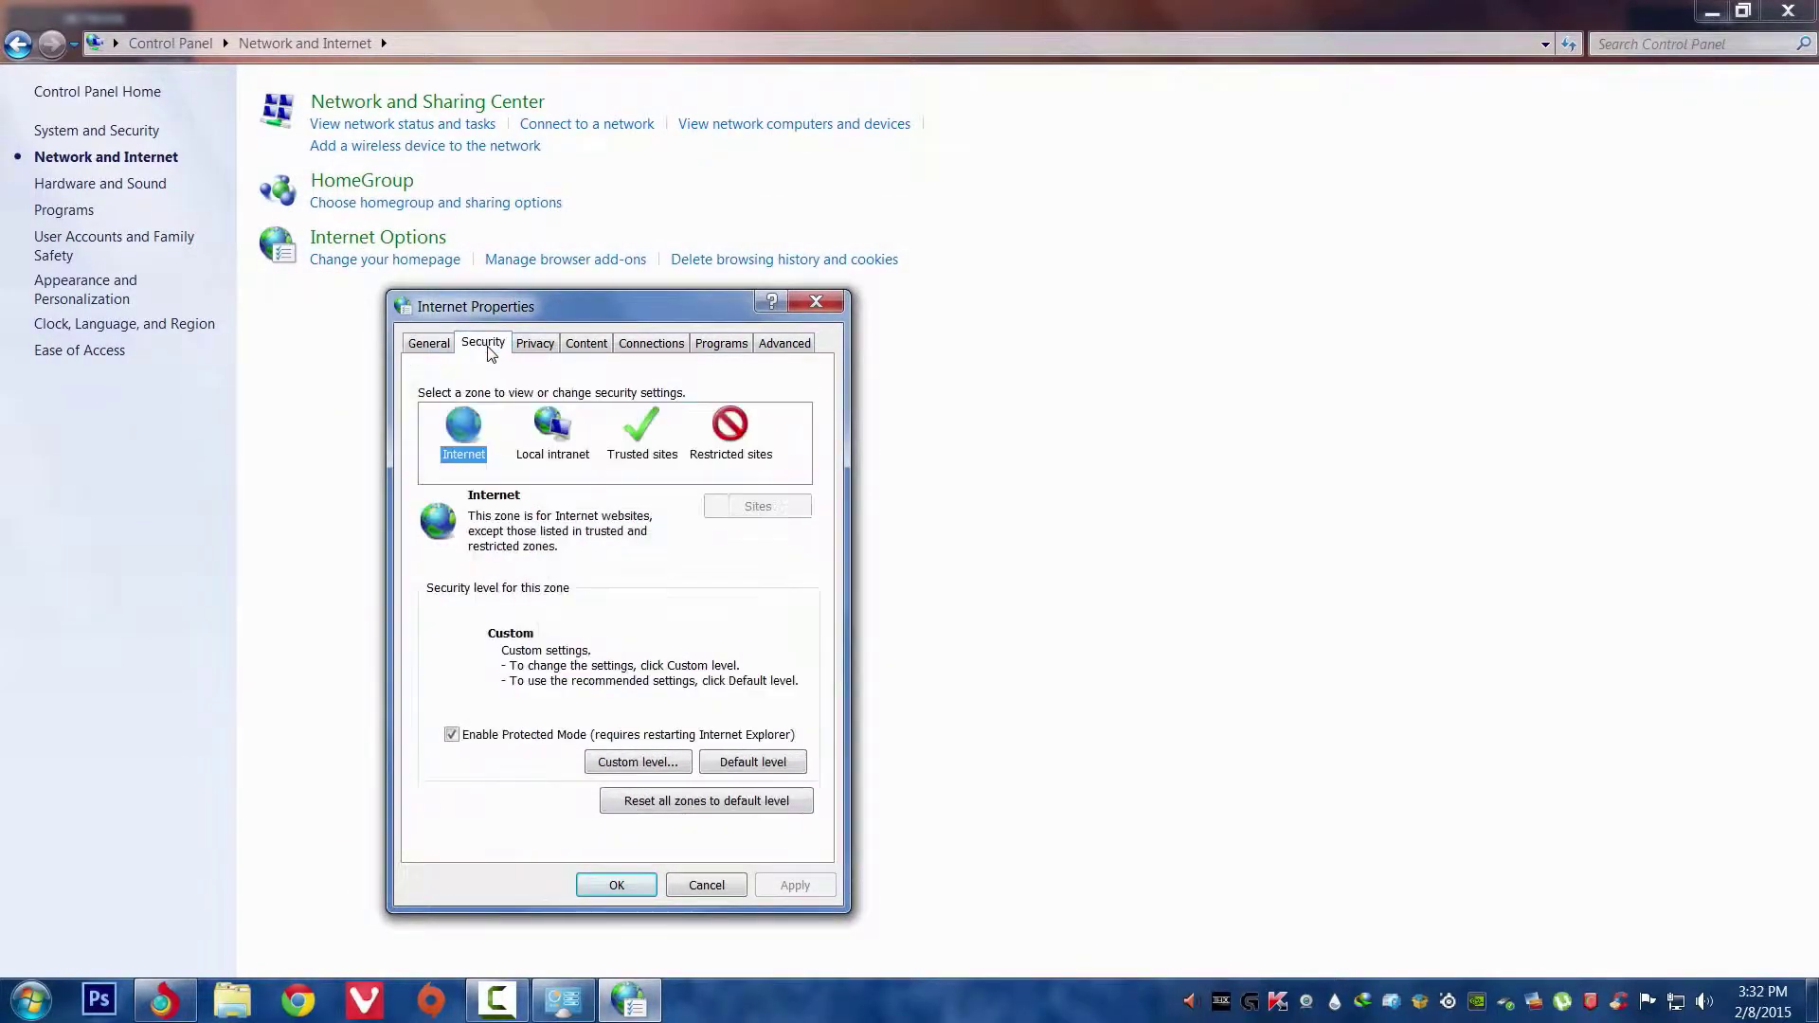
click(730, 432)
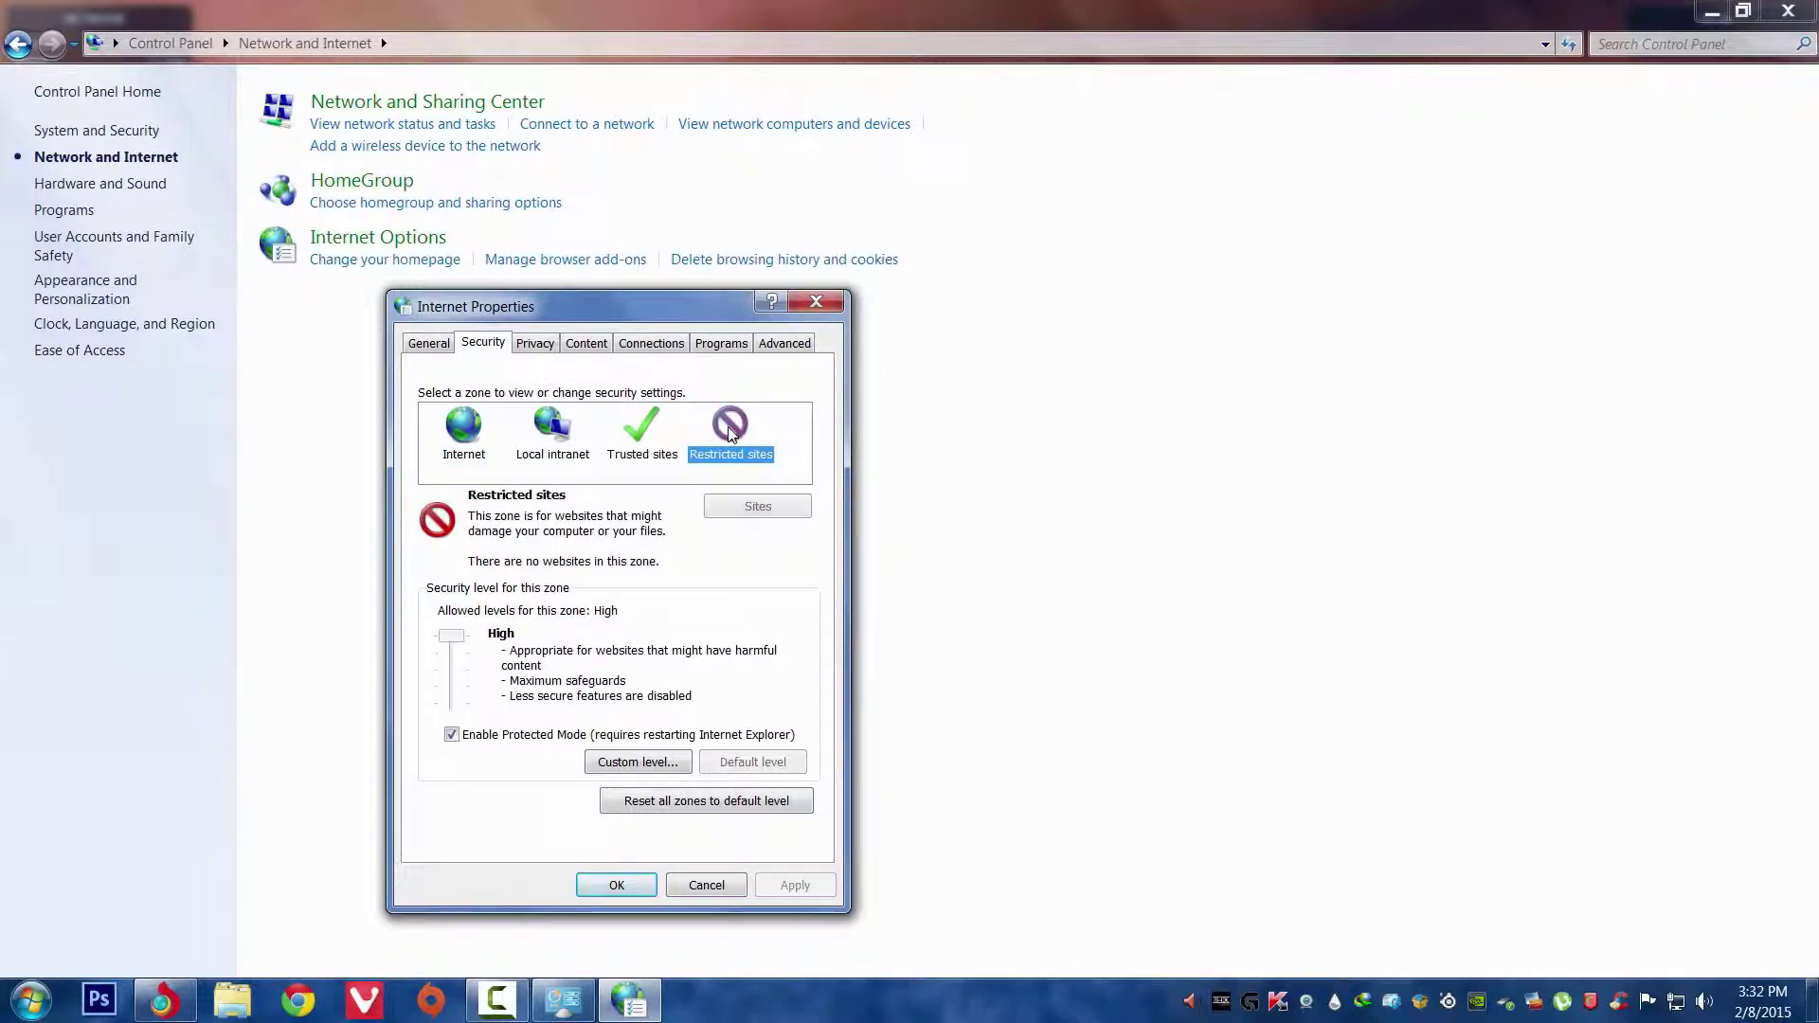
click(756, 506)
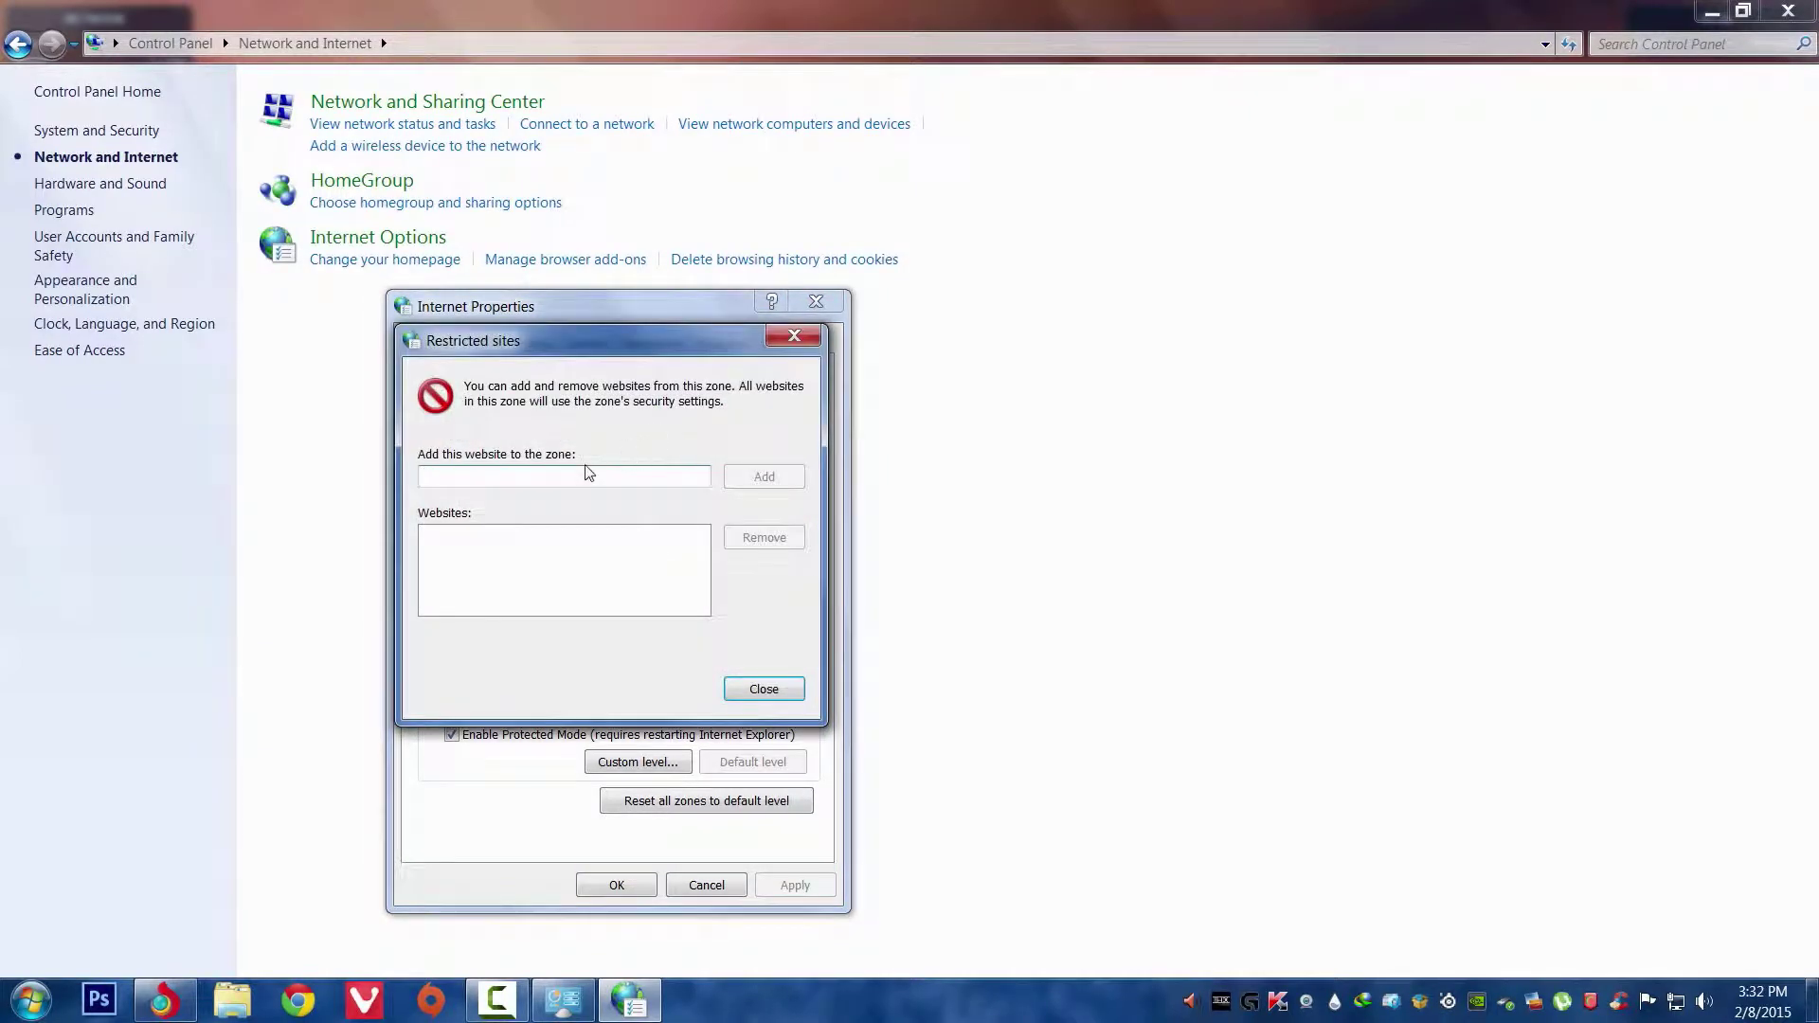
text(https://apps.skype.com)
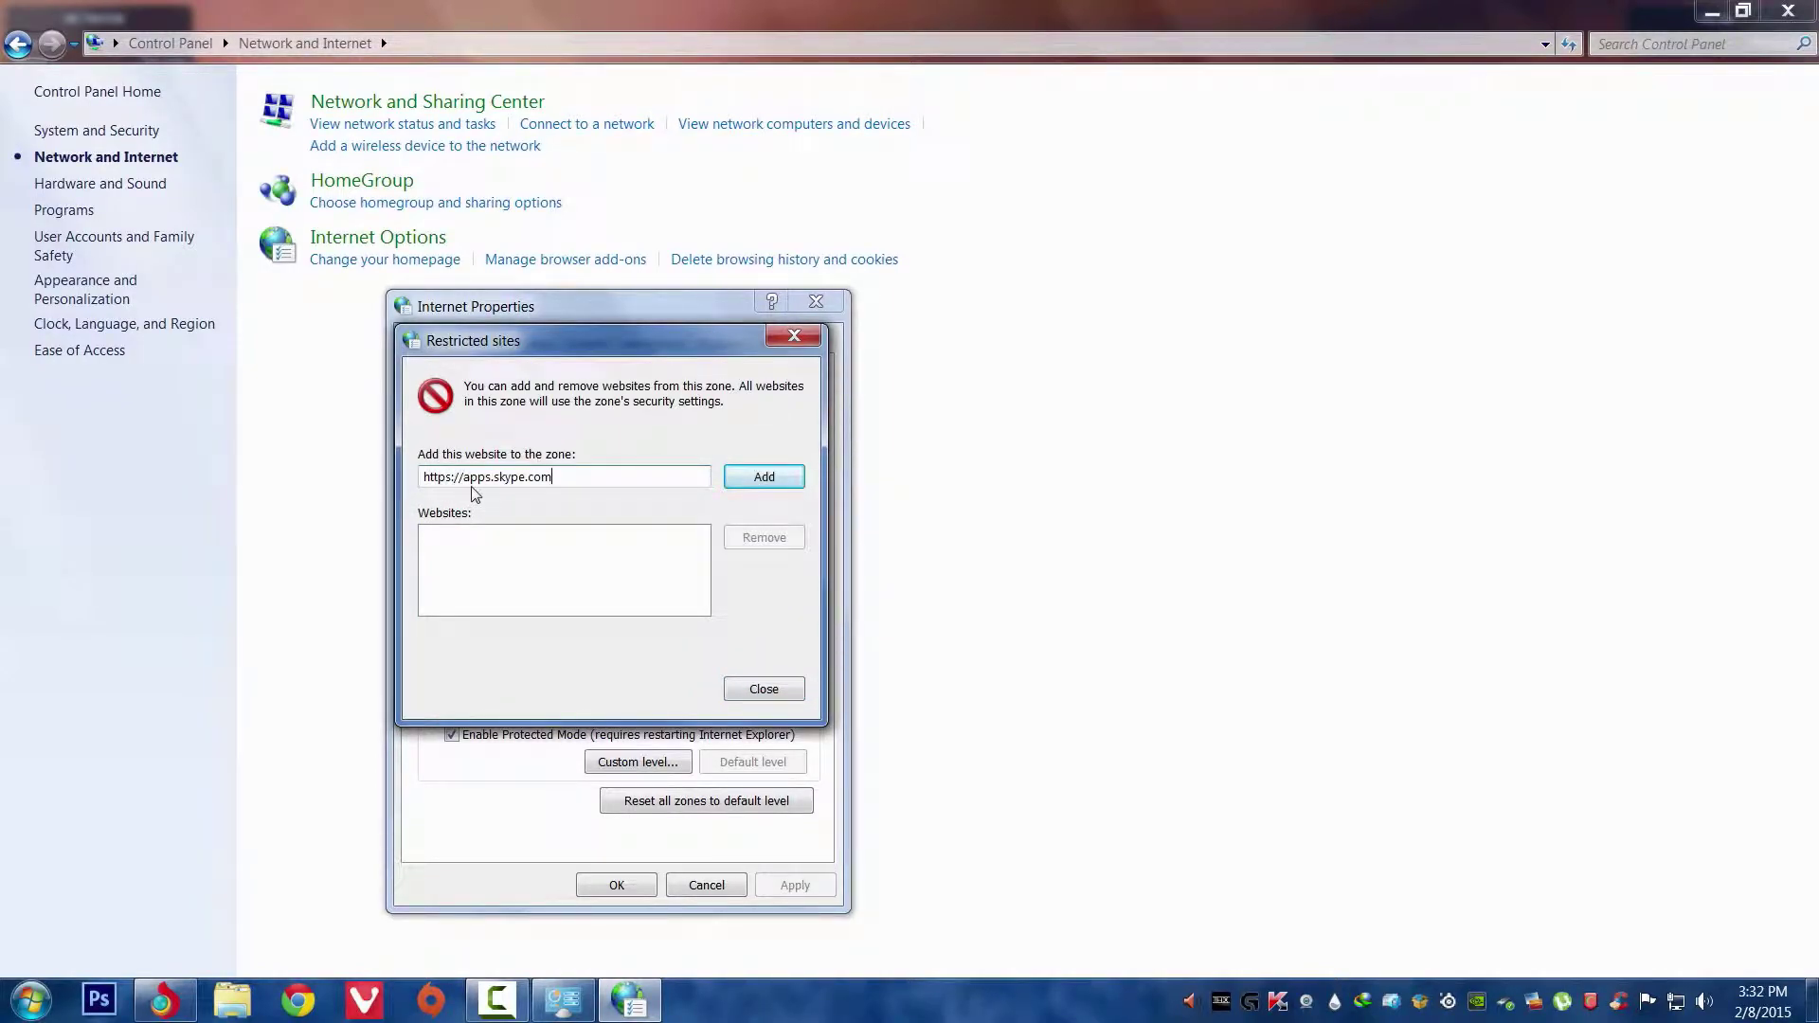
mouse_move(480, 478)
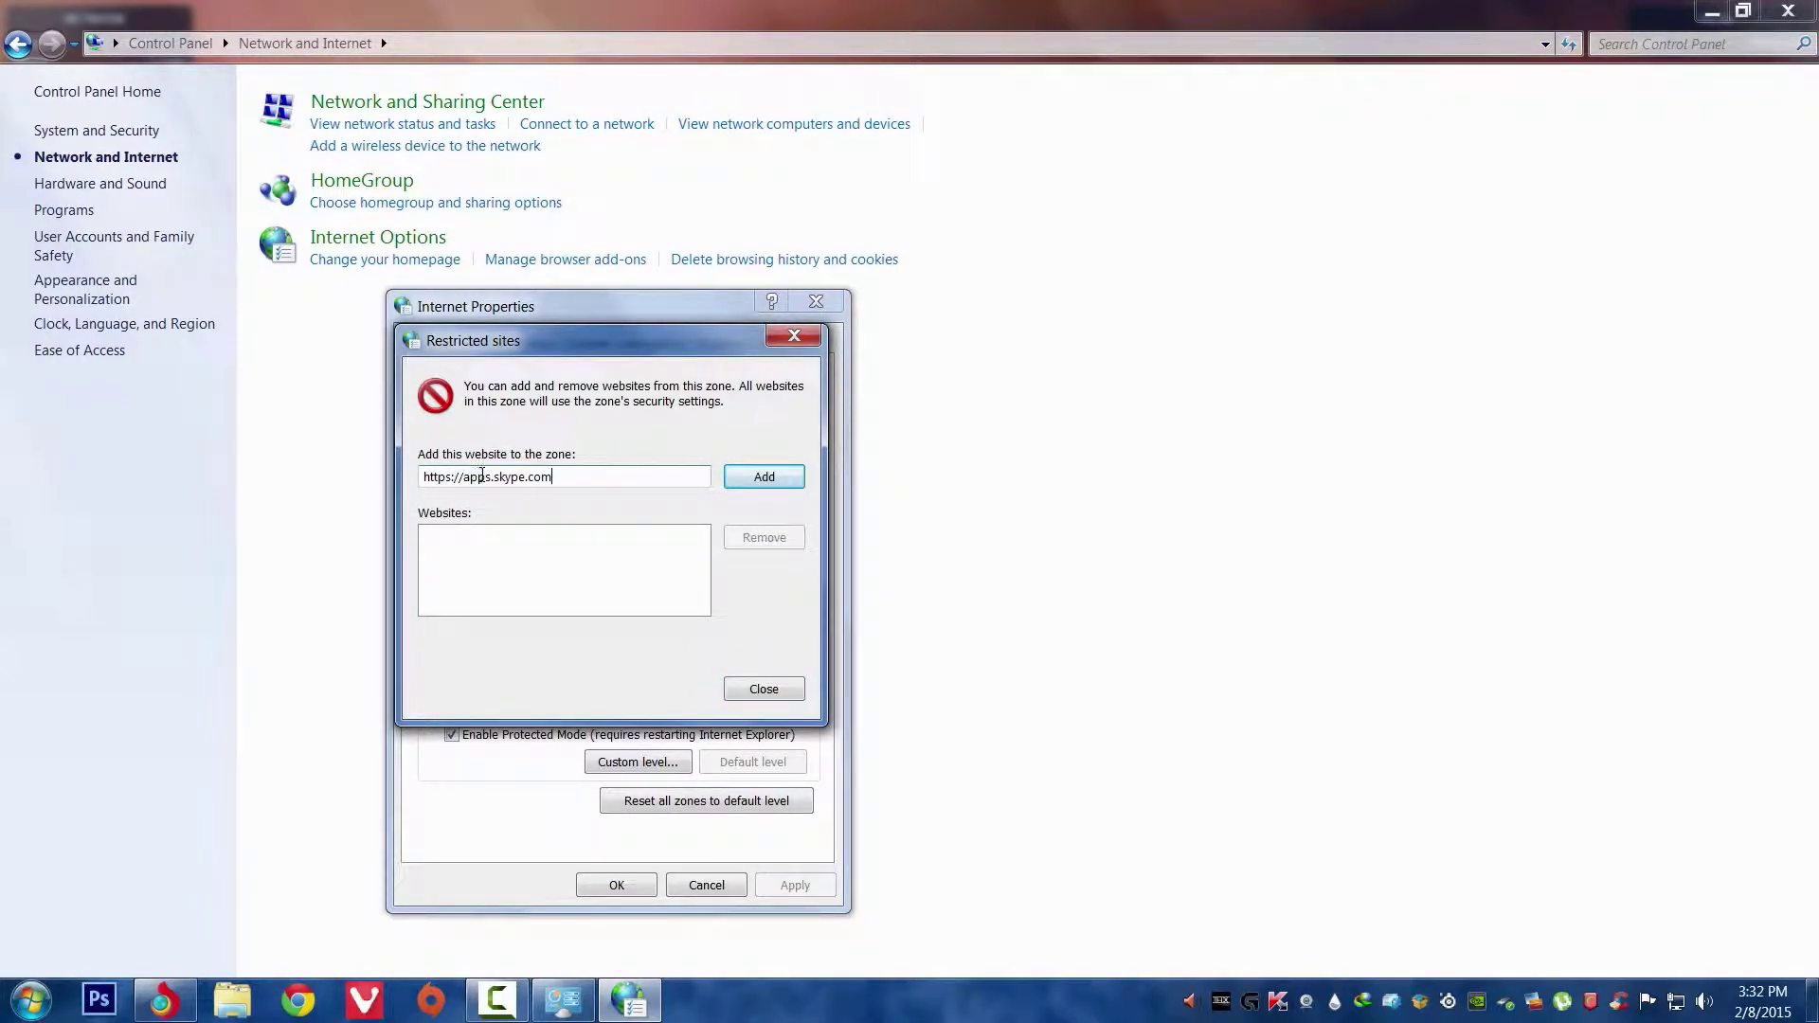
mouse_move(462, 502)
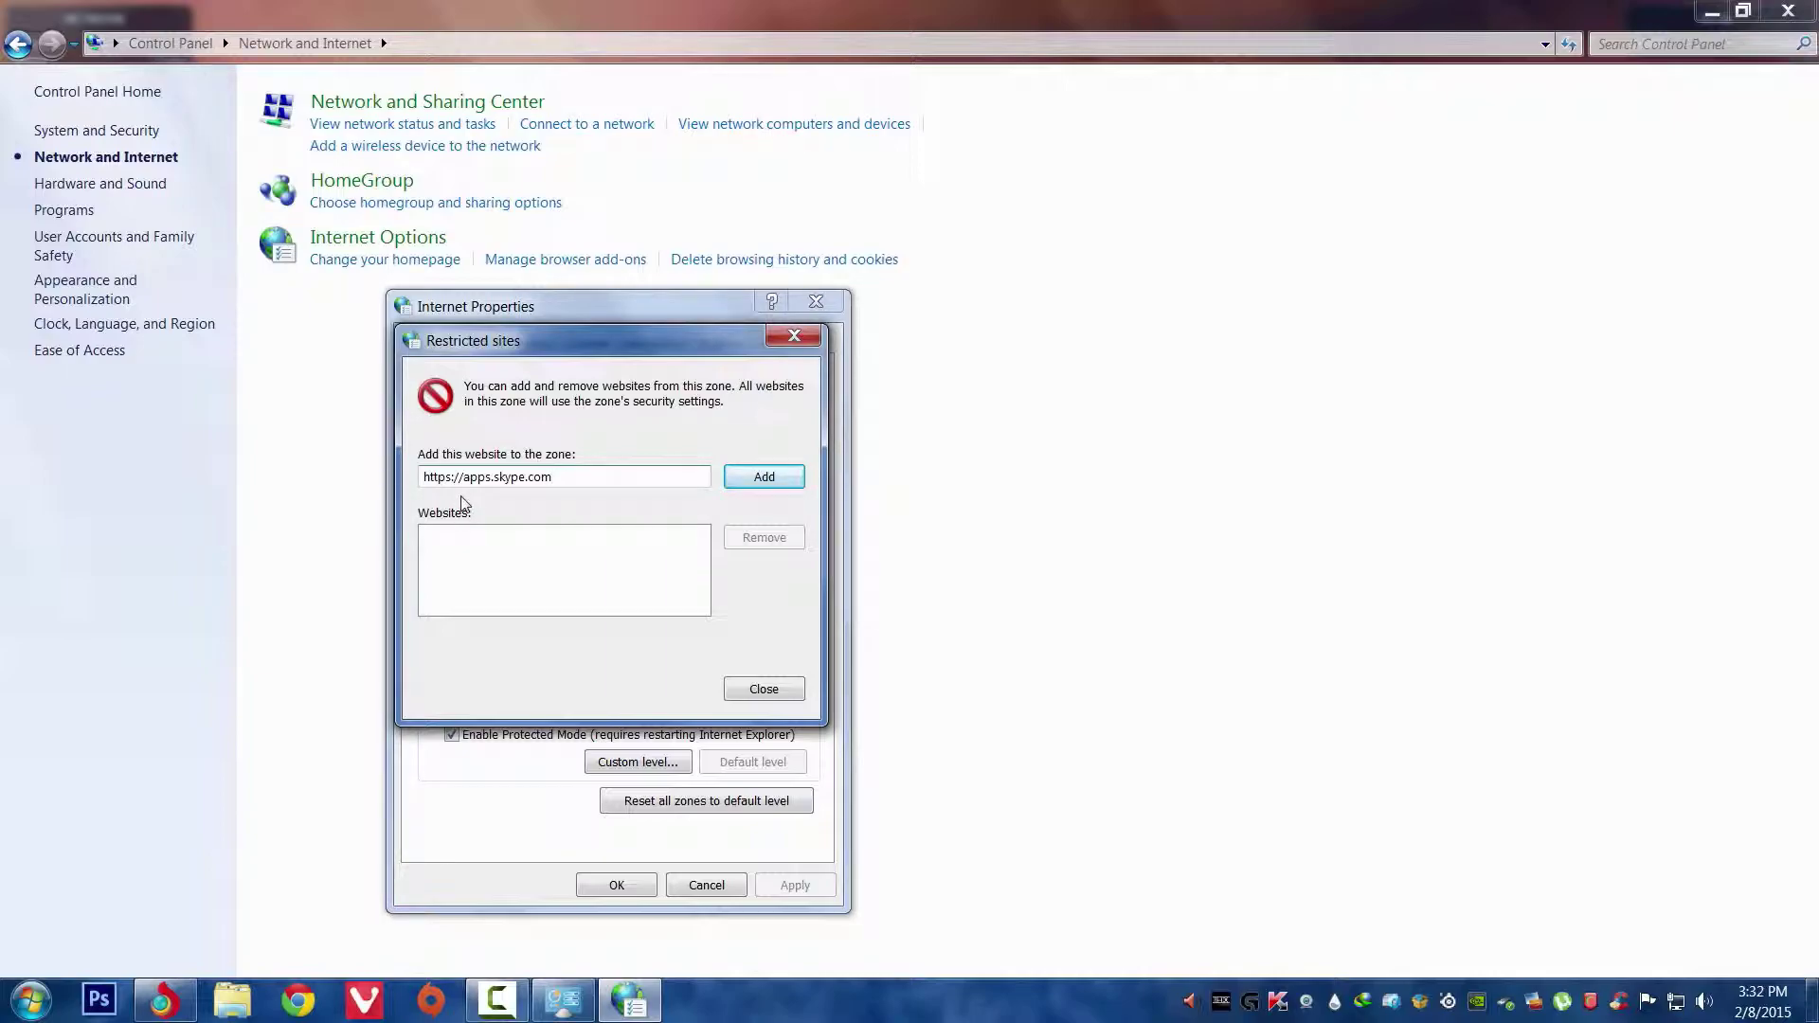
mouse_move(514, 502)
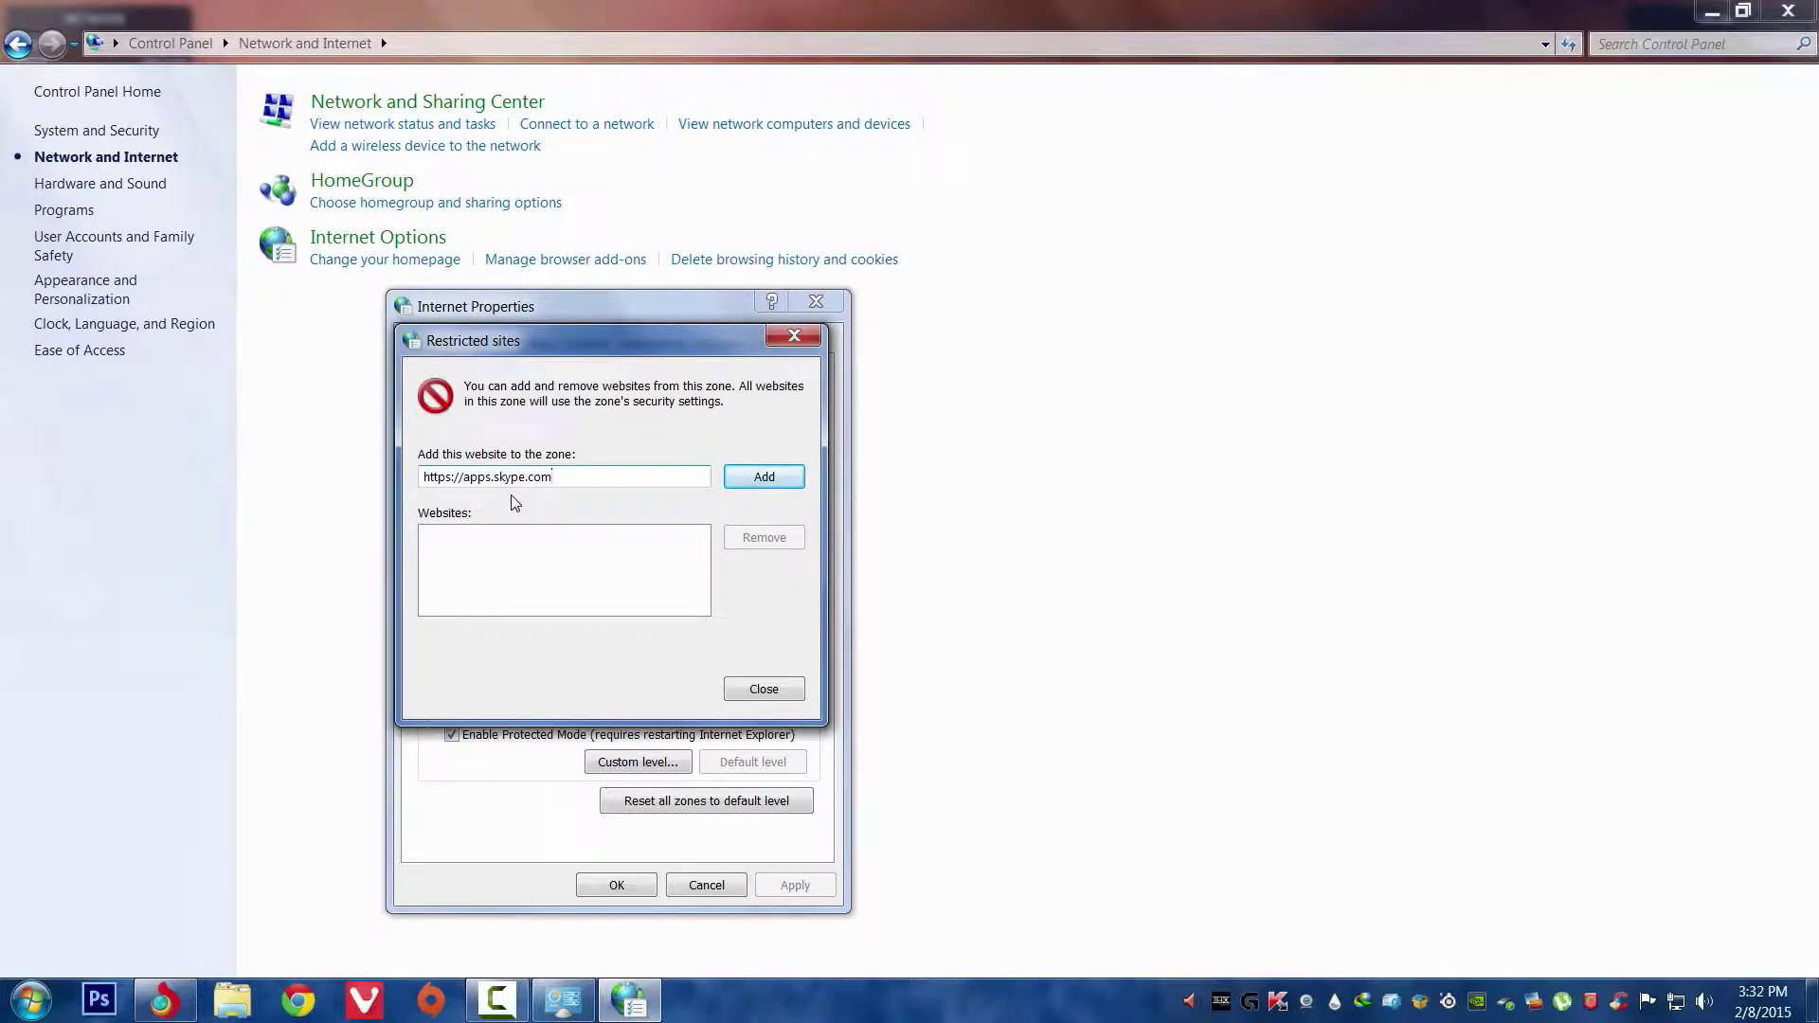
click(763, 478)
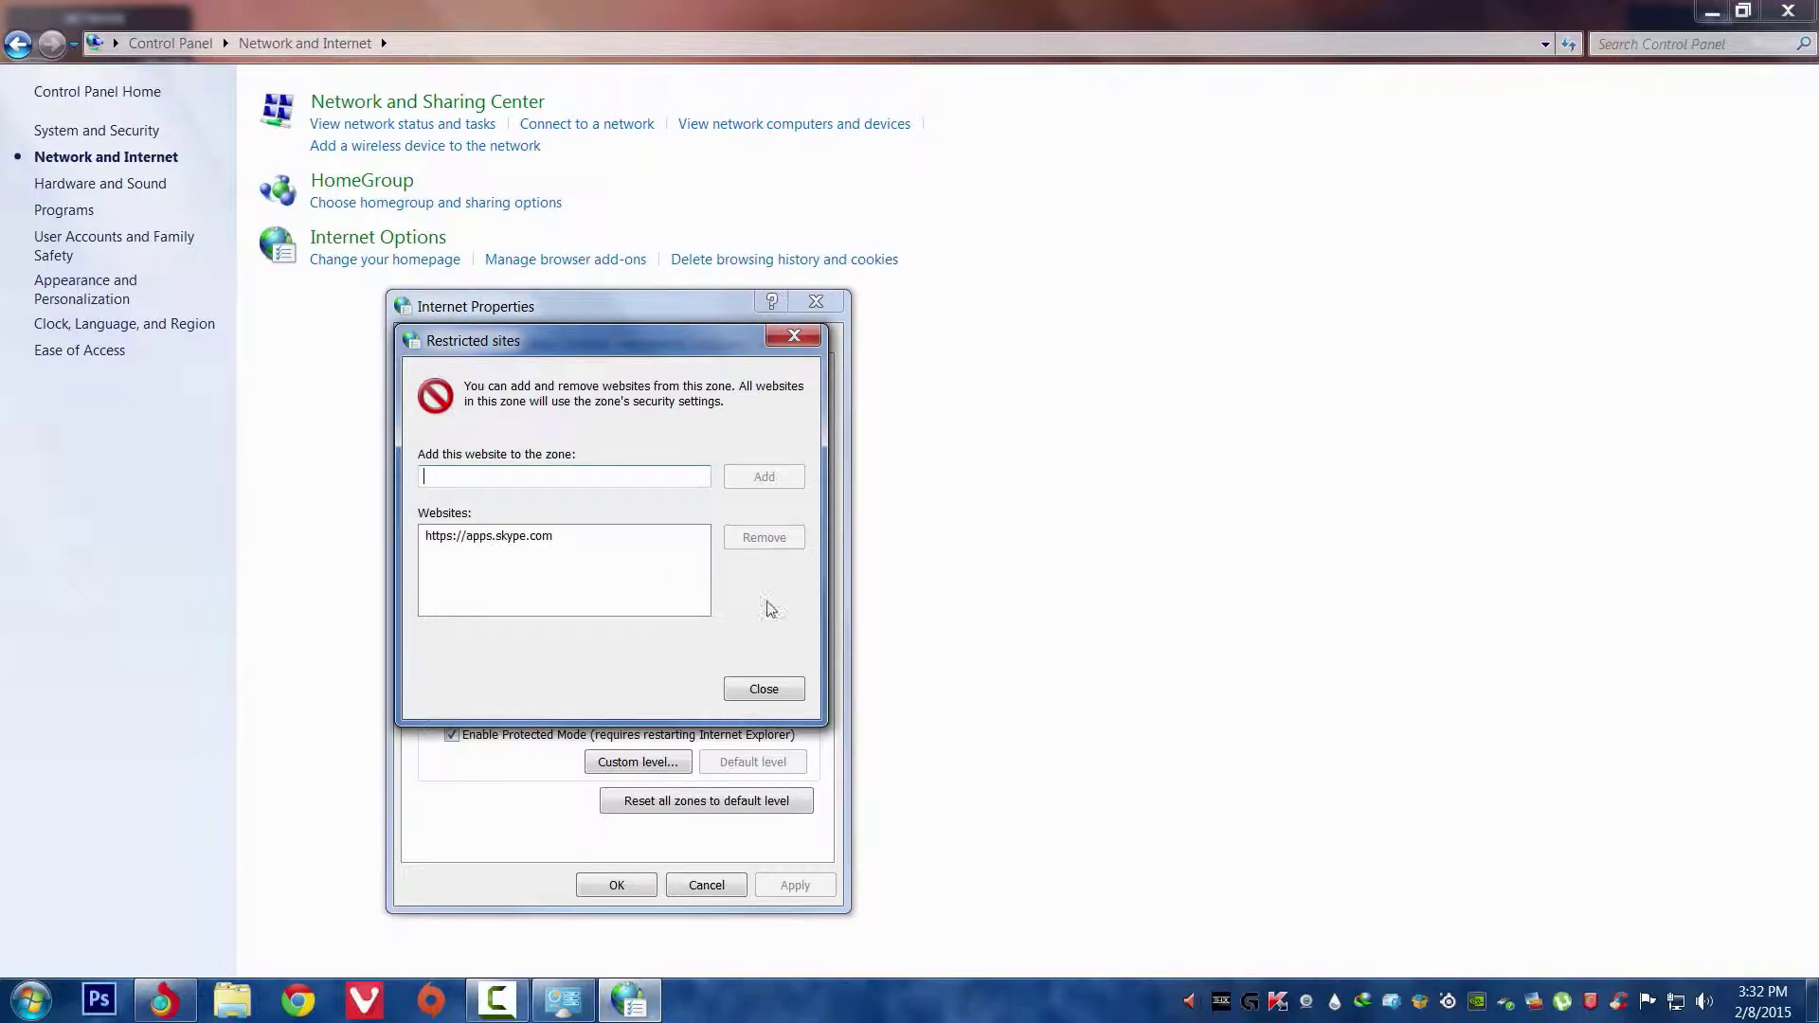
click(761, 688)
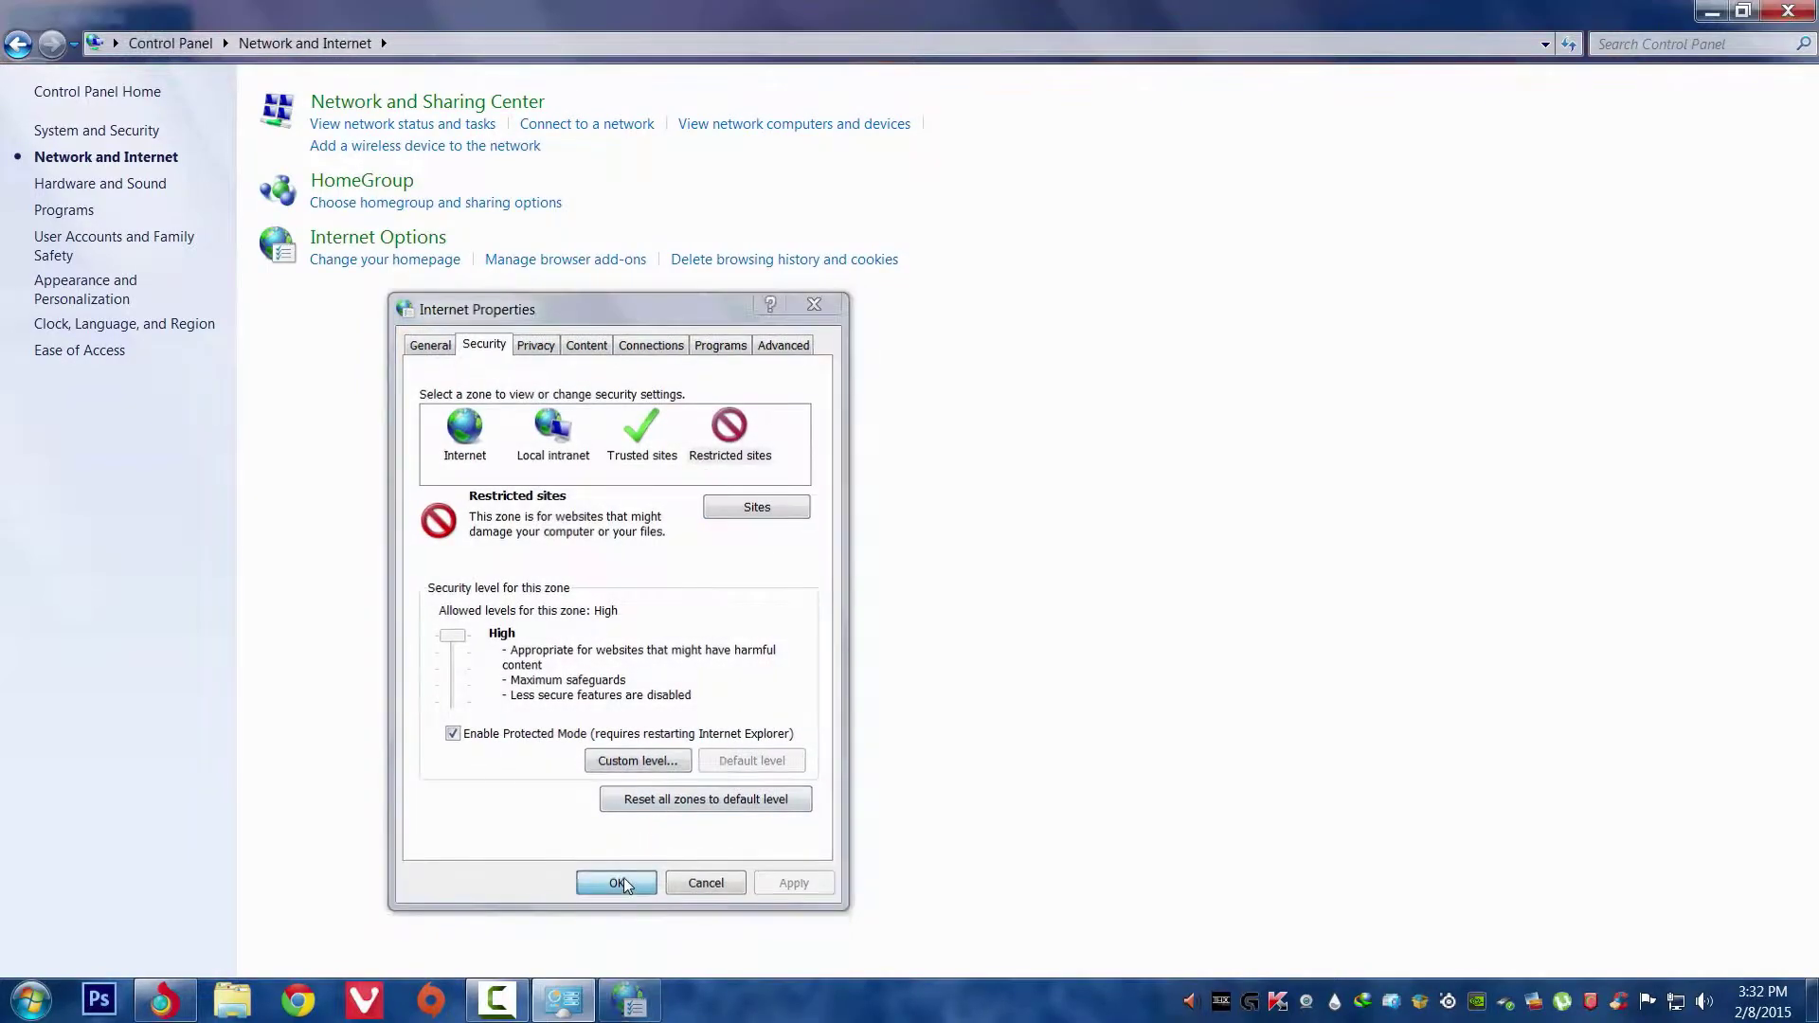
- Confirm the security settings and reopen Skype, where only an empty Advertisement placeholder remains
click(616, 883)
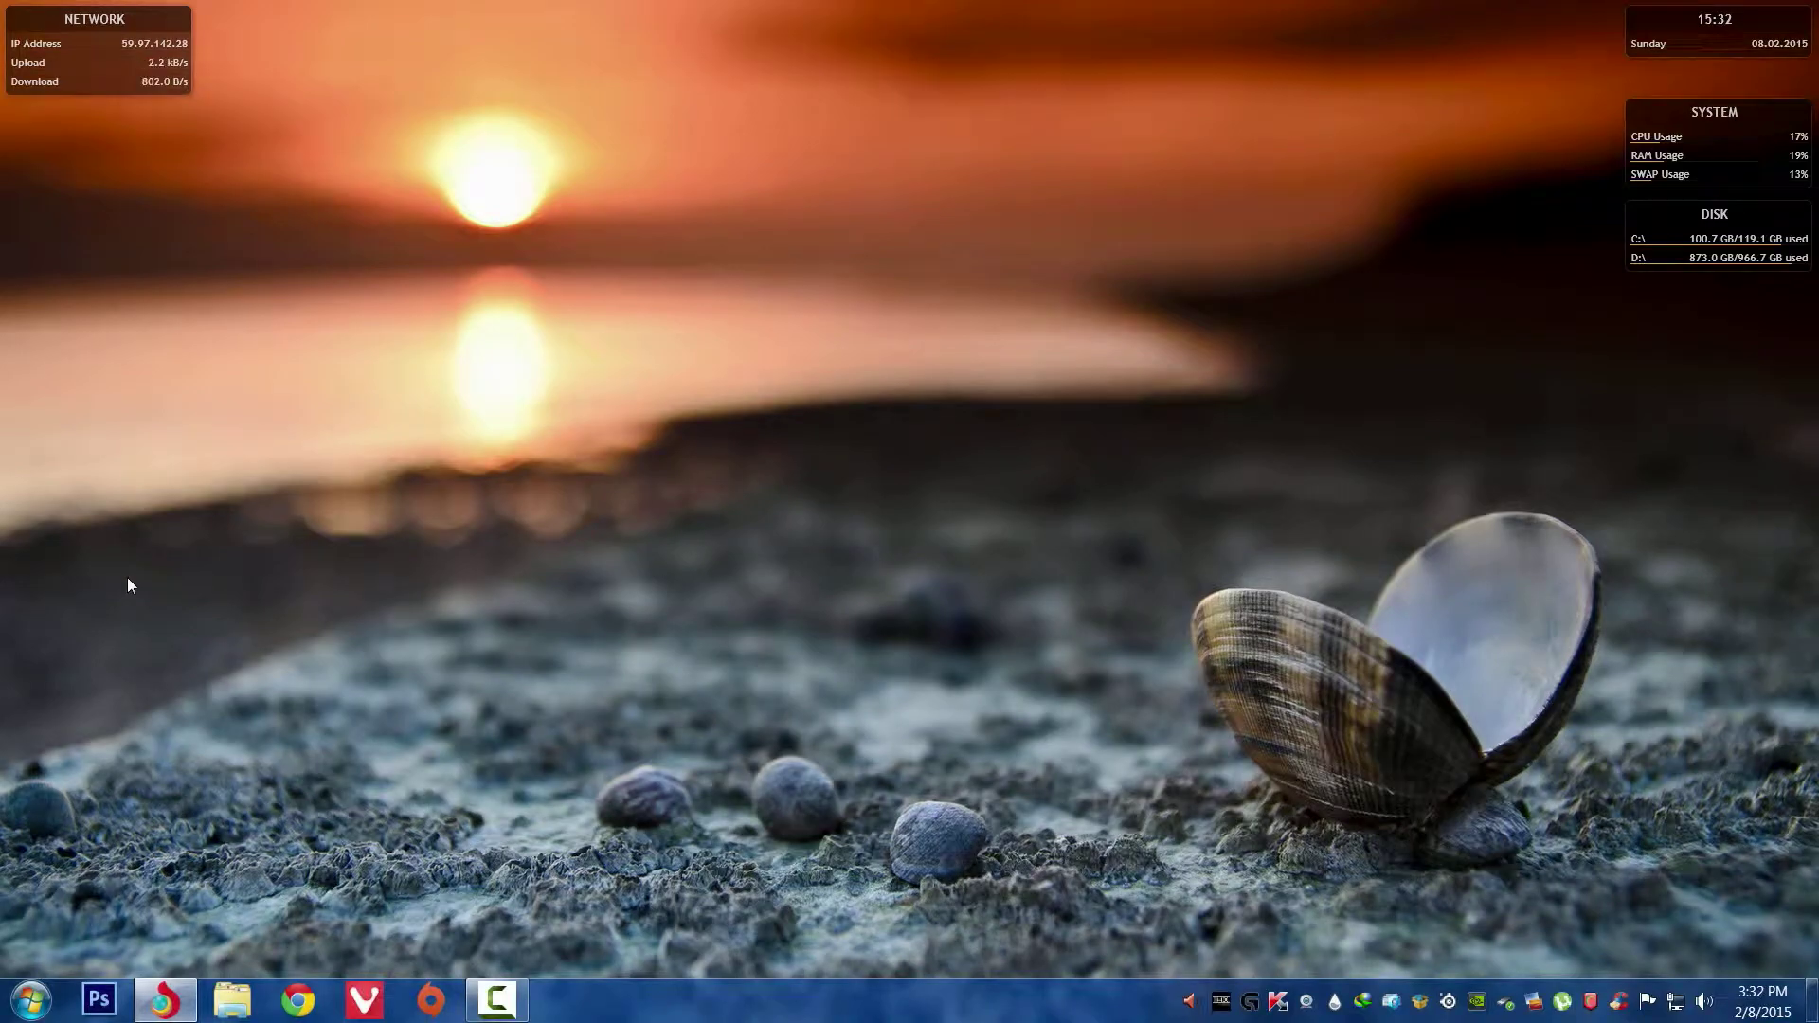
click(30, 998)
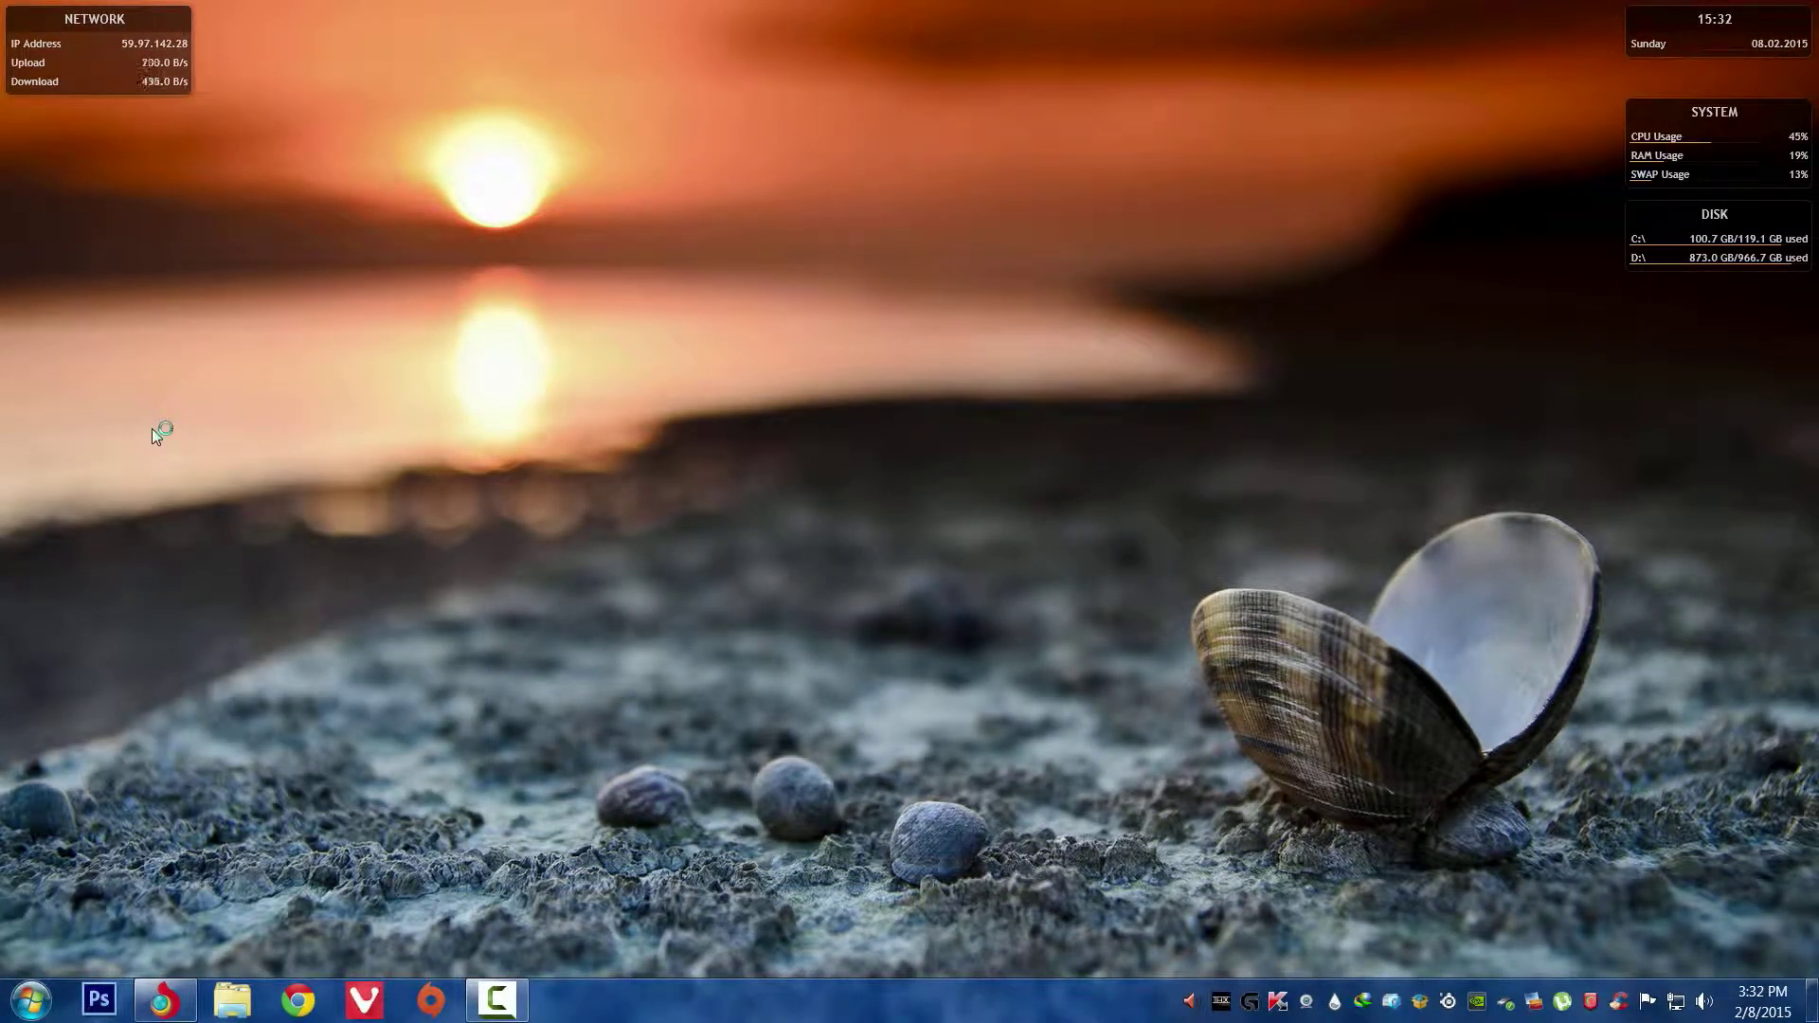
click(560, 999)
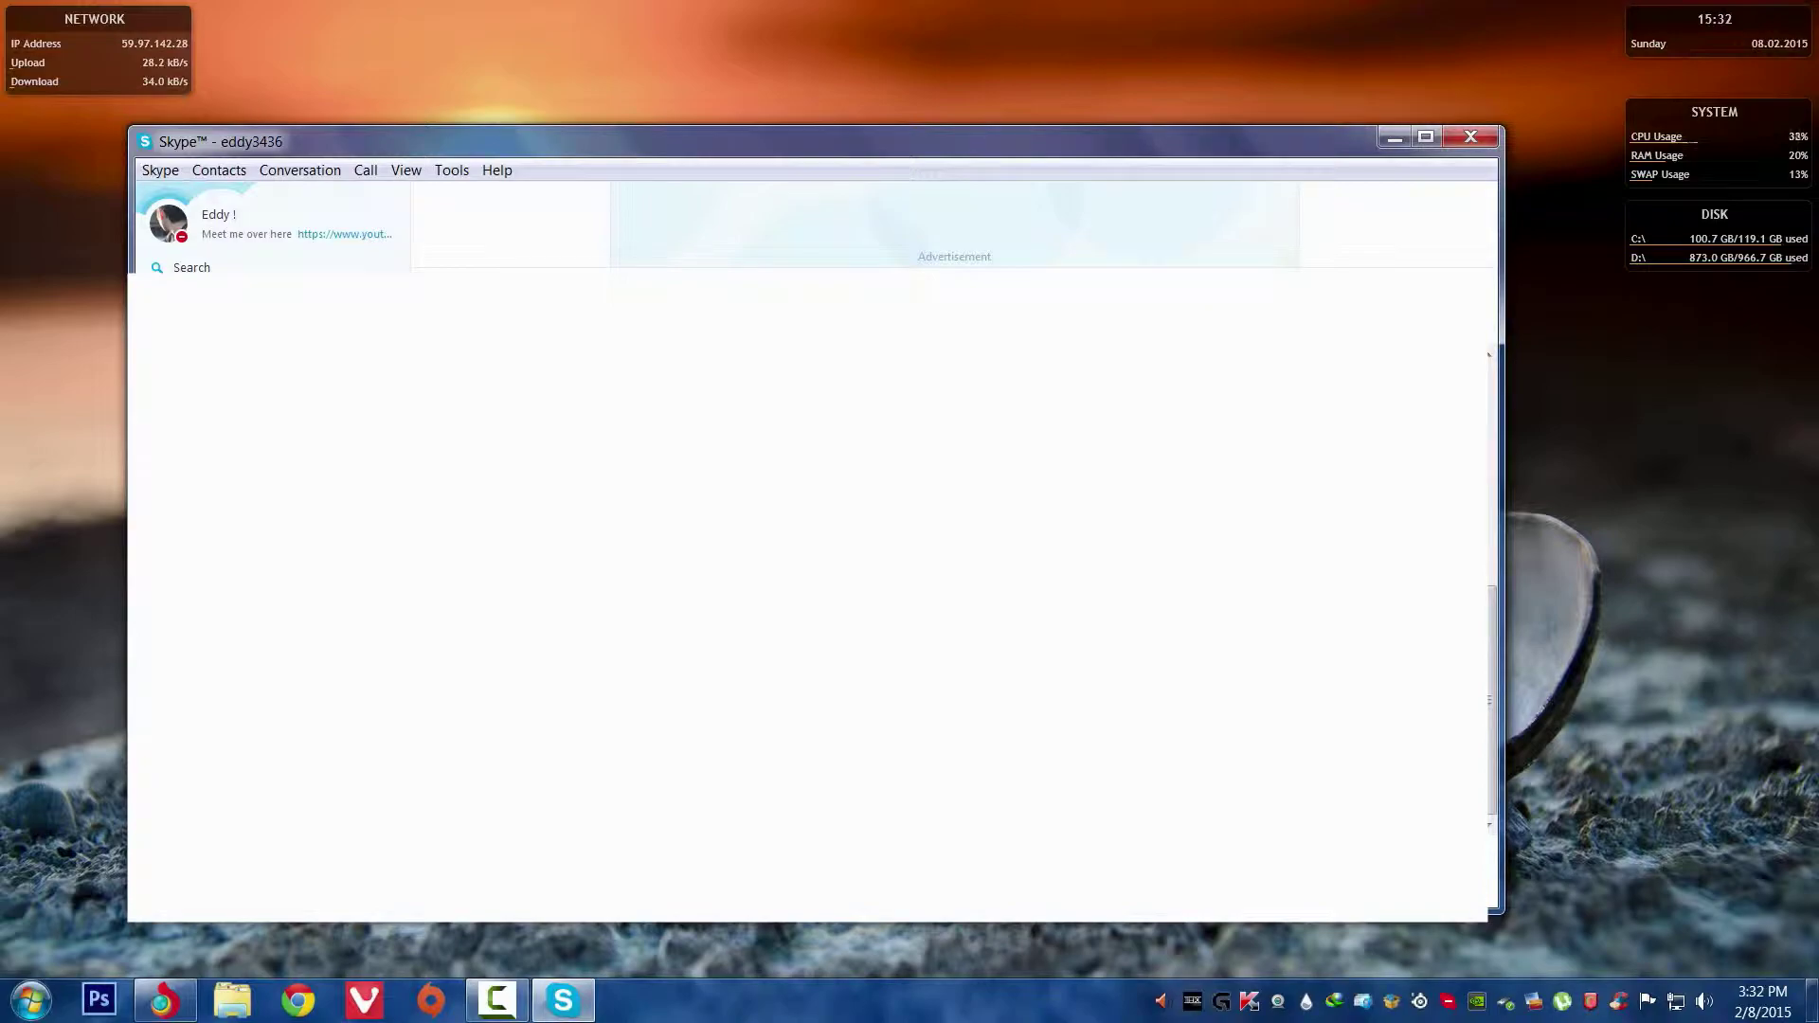
mouse_move(707, 211)
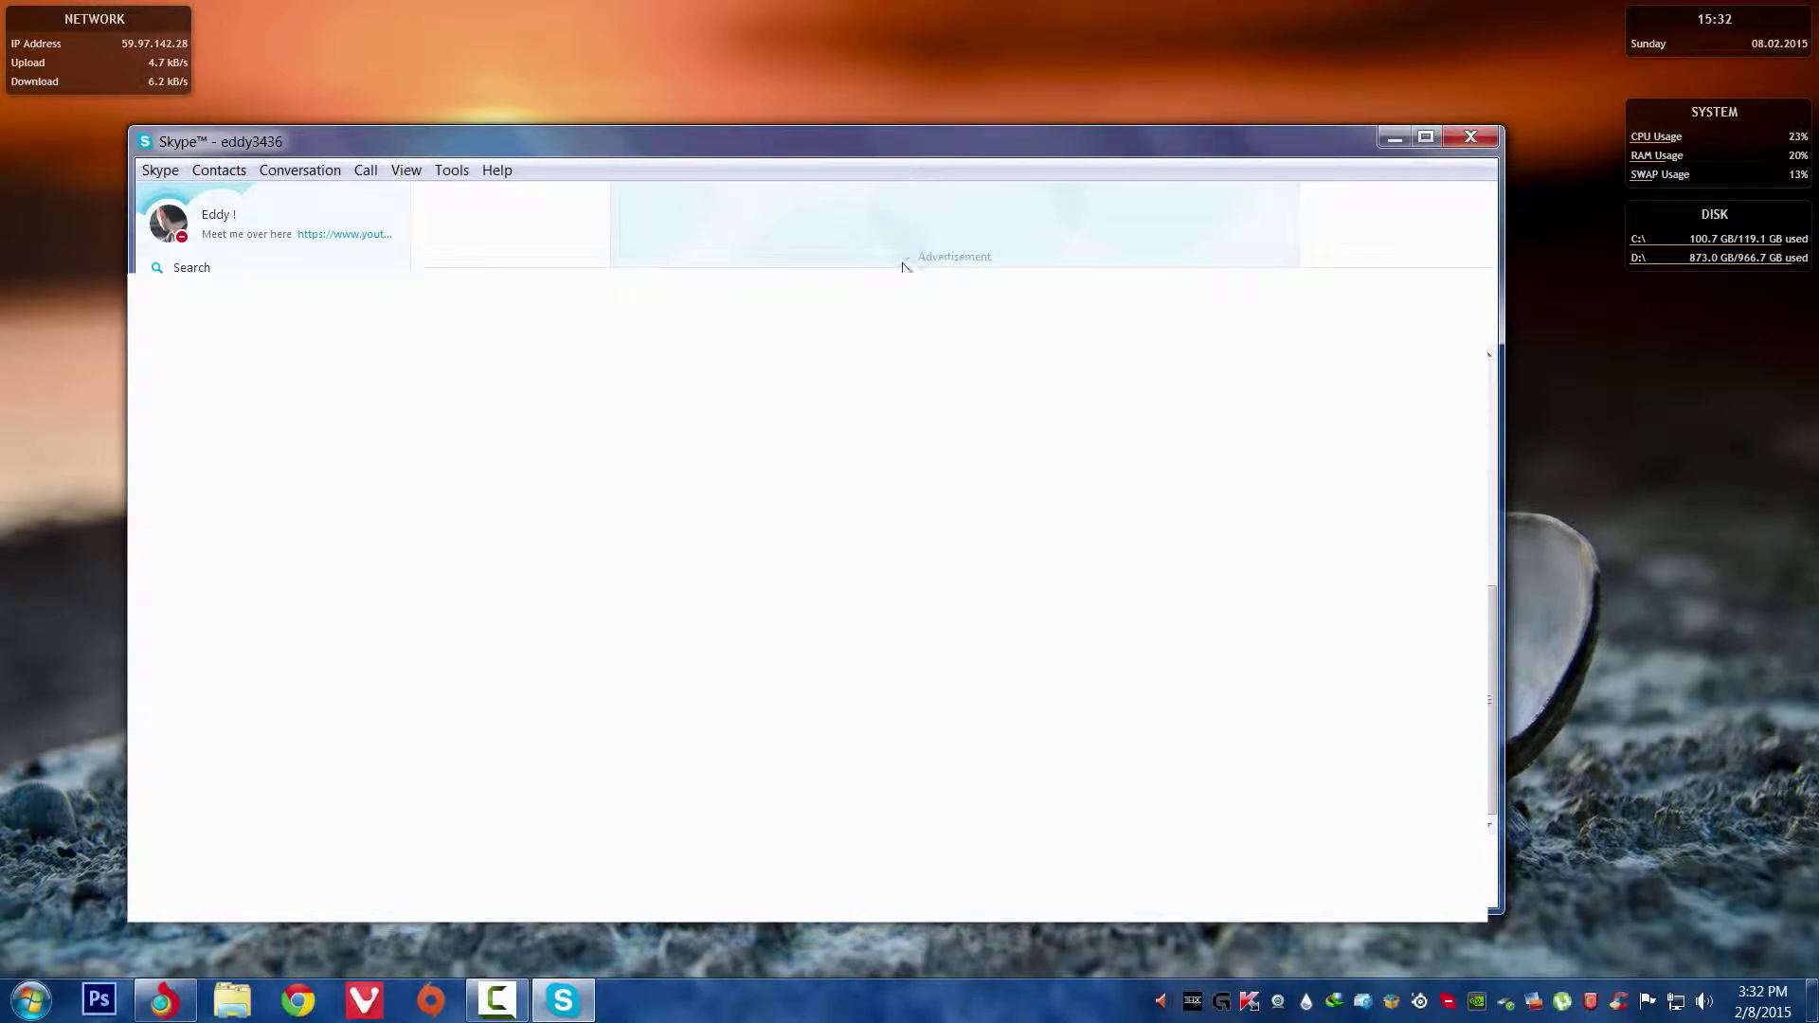
mouse_move(828, 219)
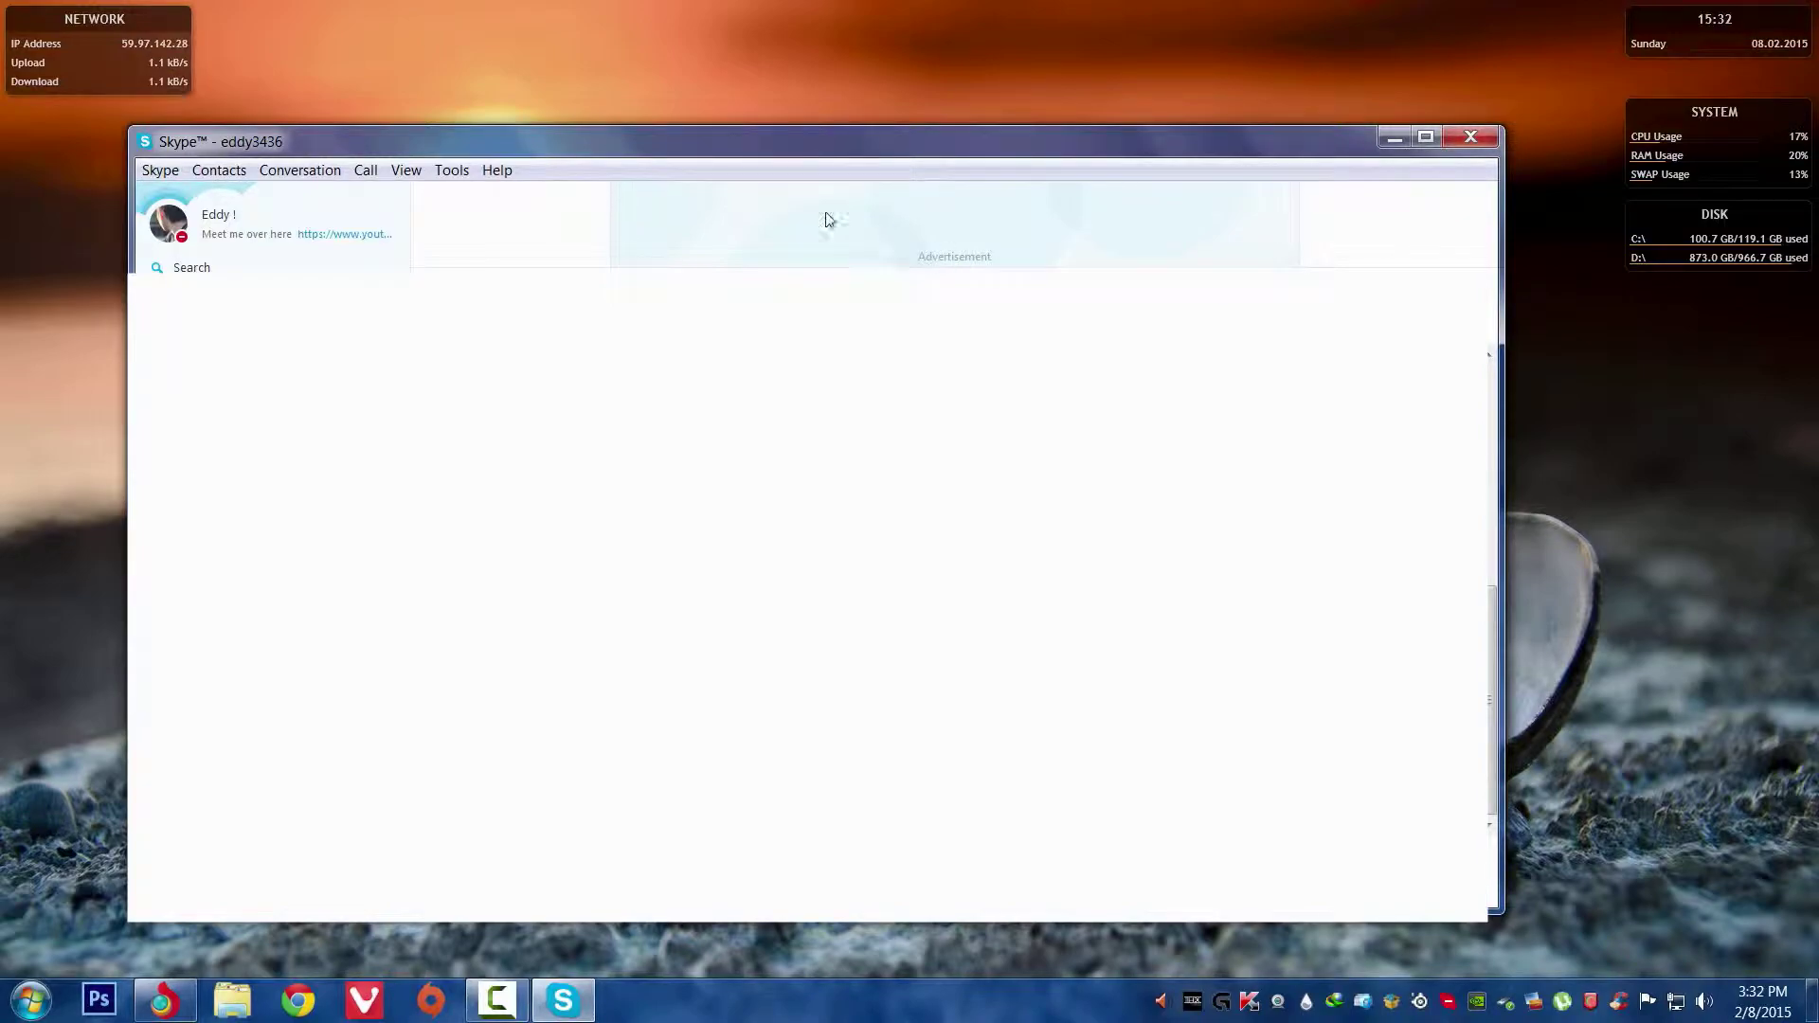
mouse_move(940, 224)
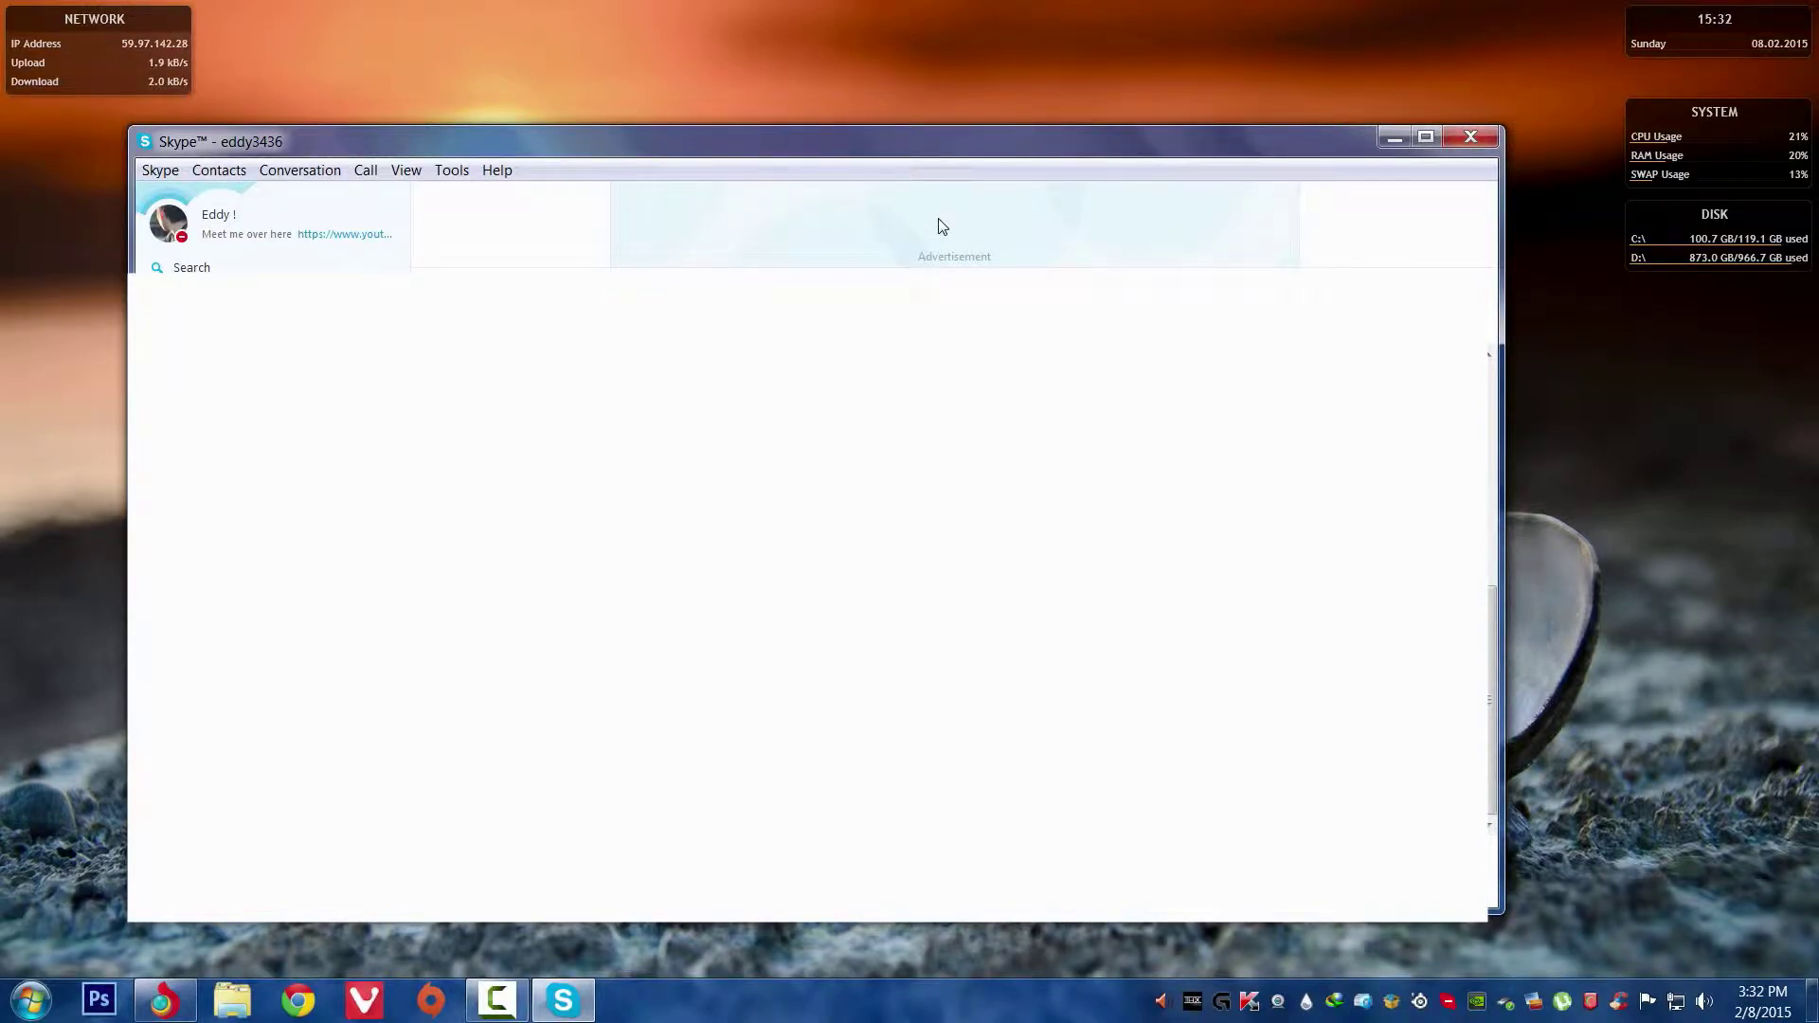